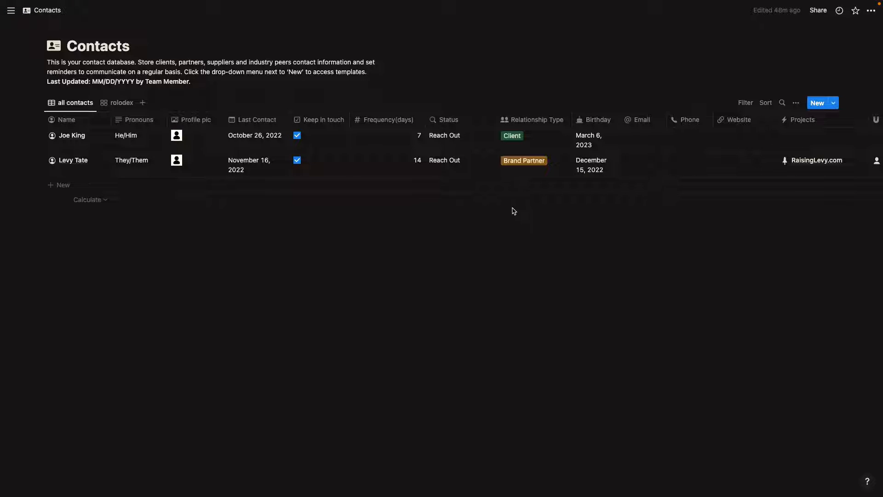
pyautogui.moveTo(321, 185)
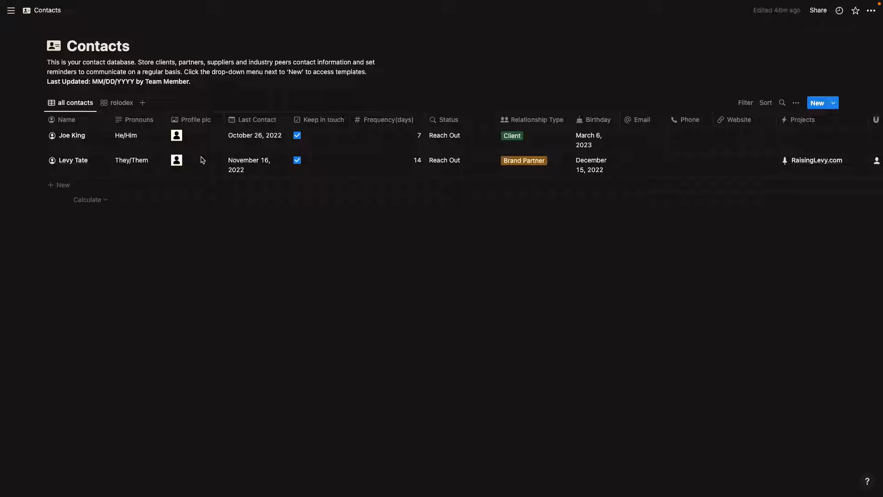
# Step: Review the second contact's profile picture and last-contact date without changing them
pyautogui.click(200, 160)
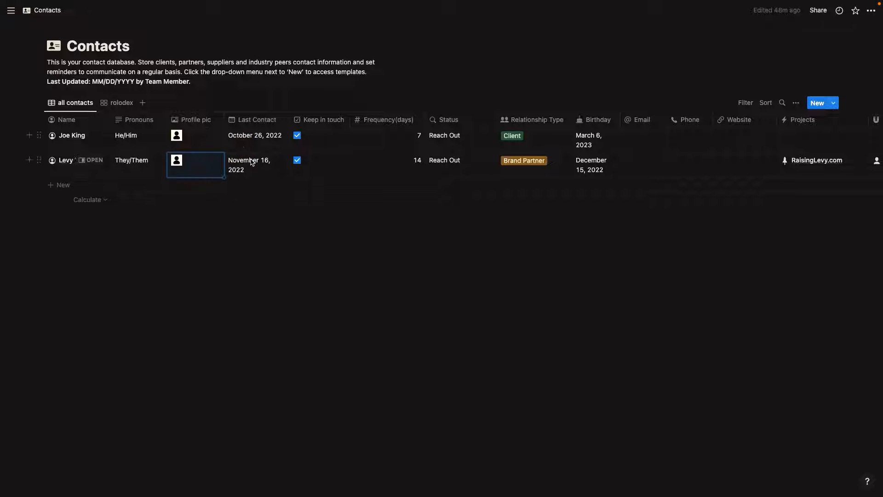
pyautogui.click(249, 164)
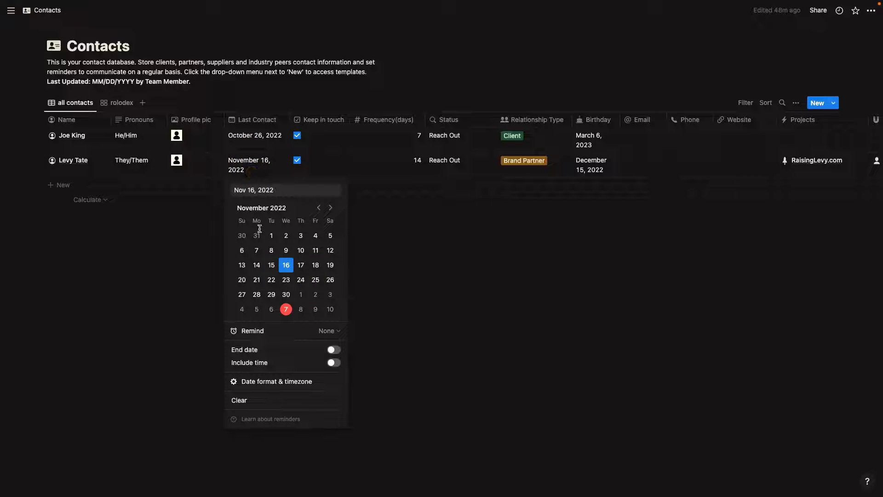
pyautogui.click(330, 144)
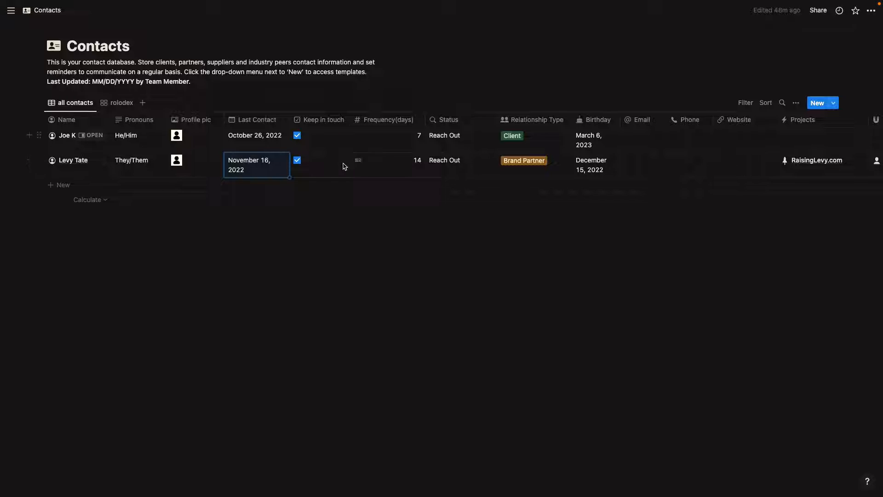
pyautogui.click(297, 135)
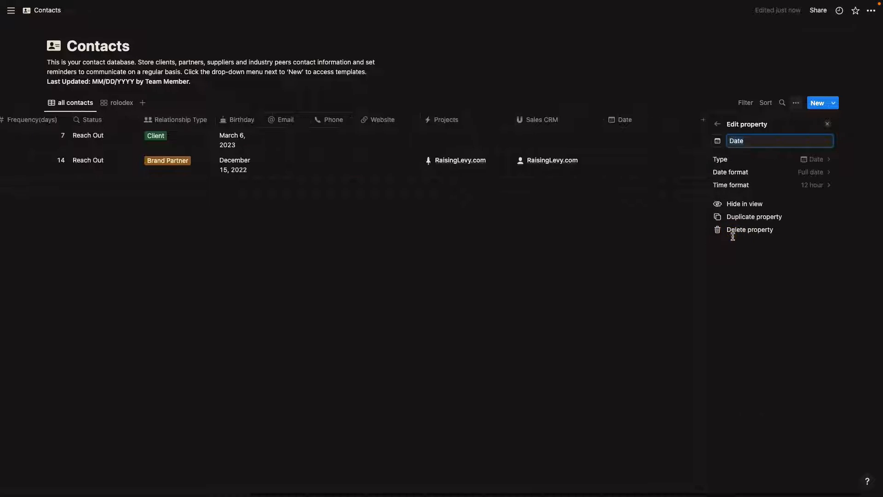
pyautogui.write('Next Contac')
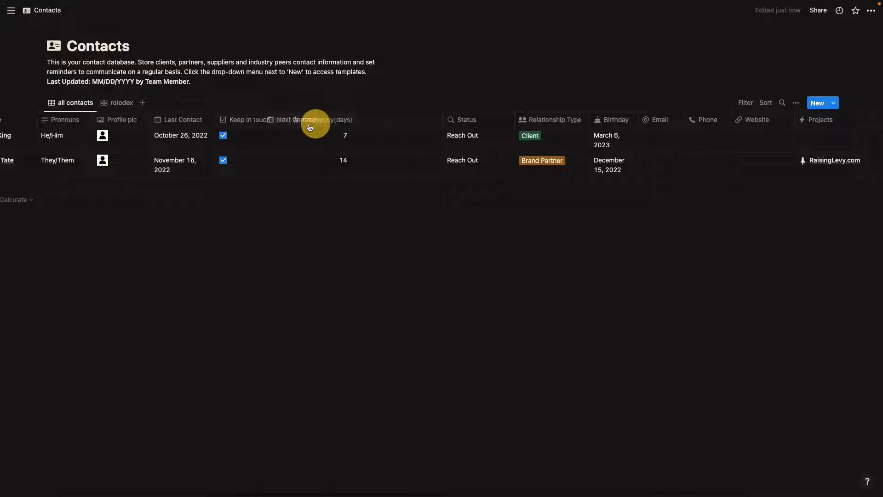
pyautogui.click(254, 136)
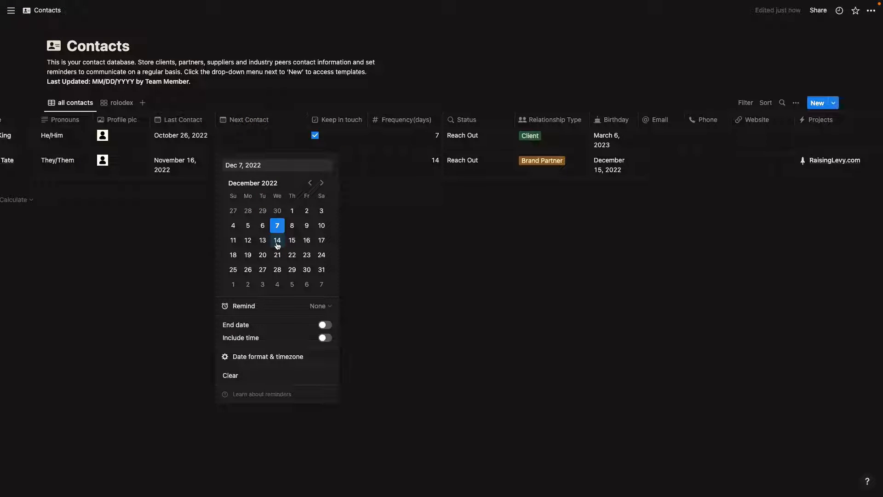
pyautogui.click(277, 240)
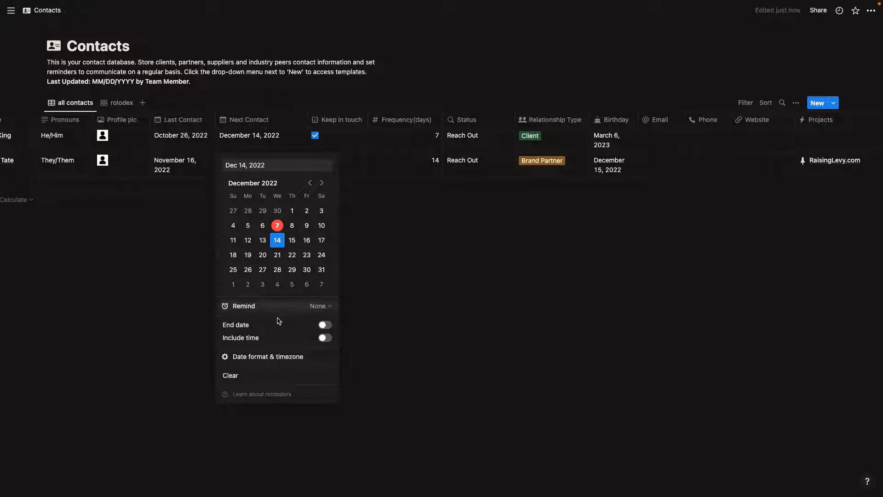
pyautogui.click(320, 305)
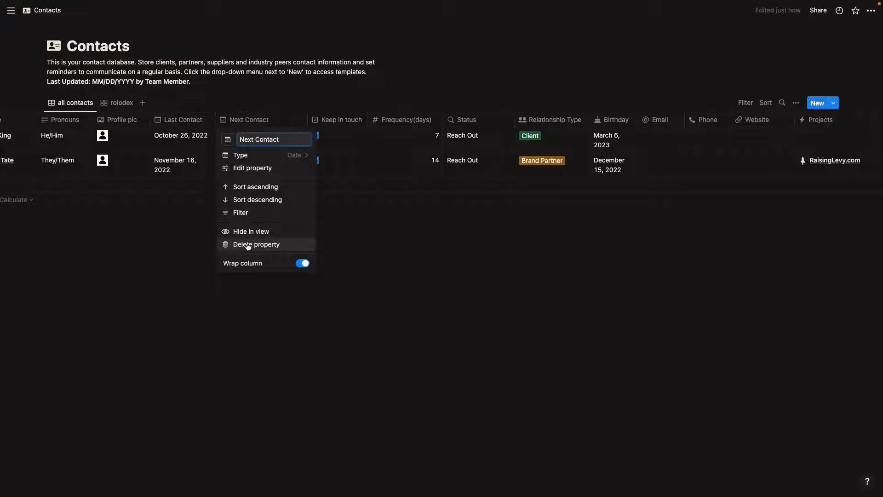
# Step: Delete the Next Contact property from the Contacts table for everyone
pyautogui.click(256, 243)
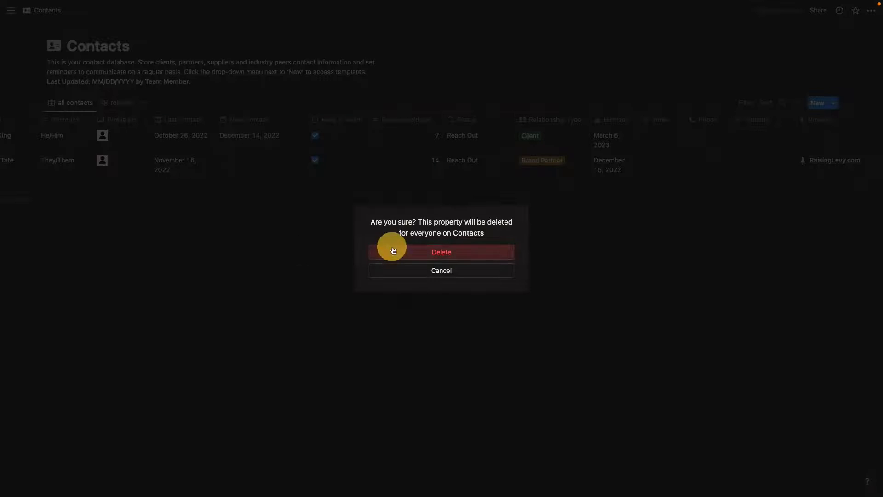
pyautogui.click(440, 252)
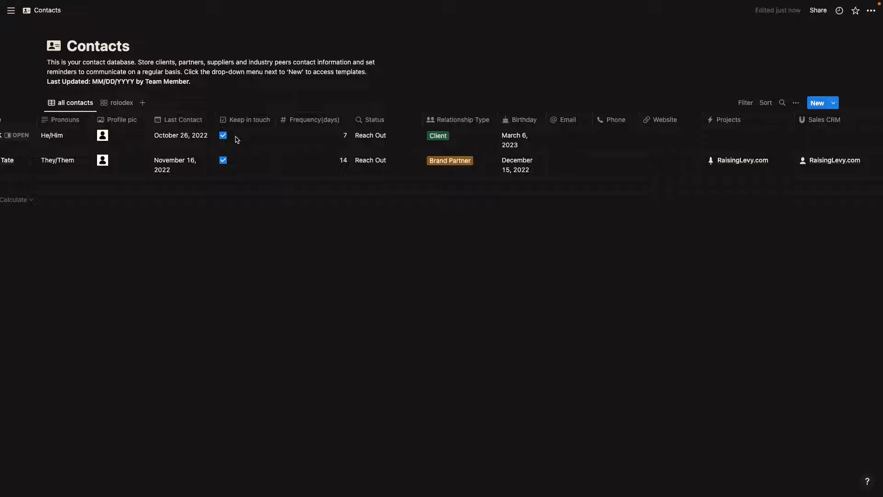
pyautogui.click(223, 136)
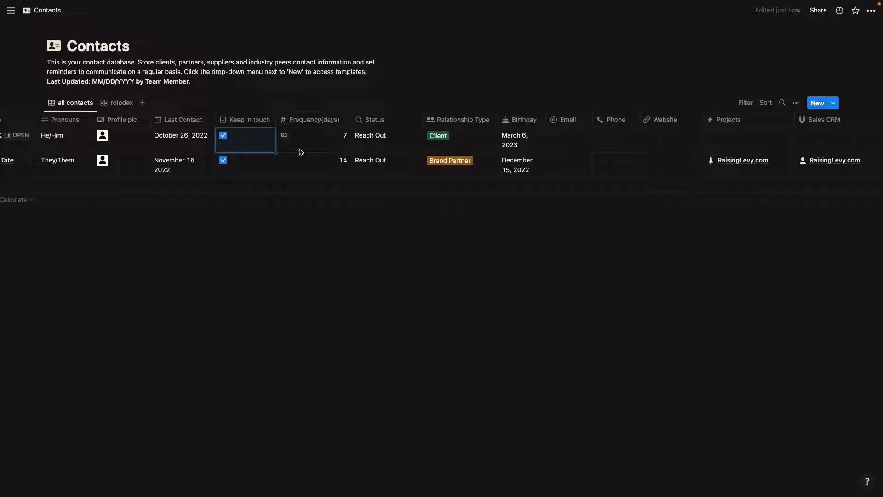
pyautogui.click(313, 135)
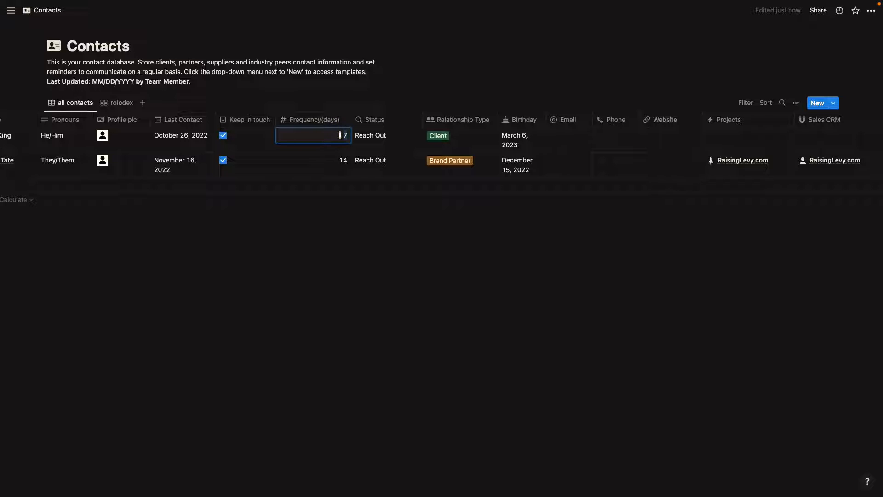
pyautogui.write('100')
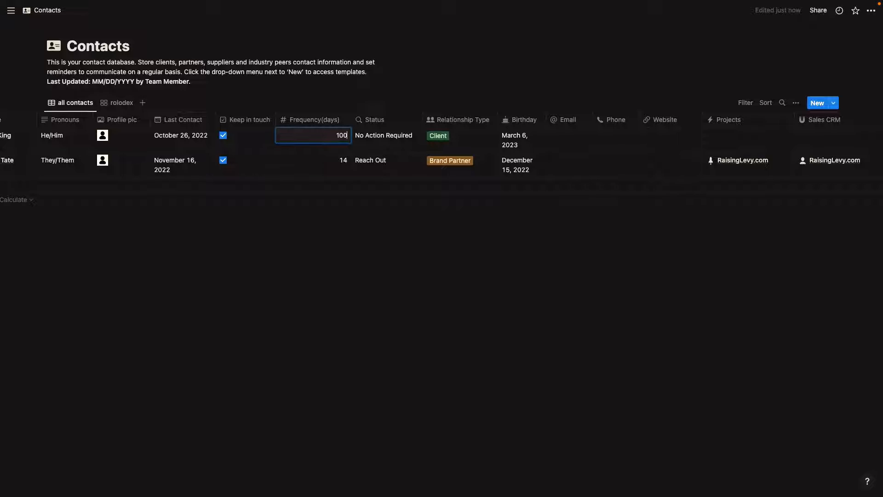
pyautogui.write('7')
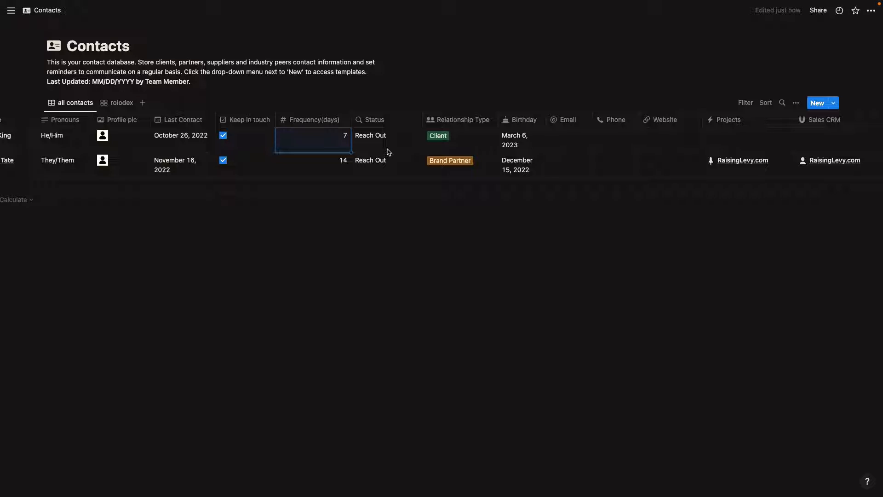
pyautogui.click(438, 136)
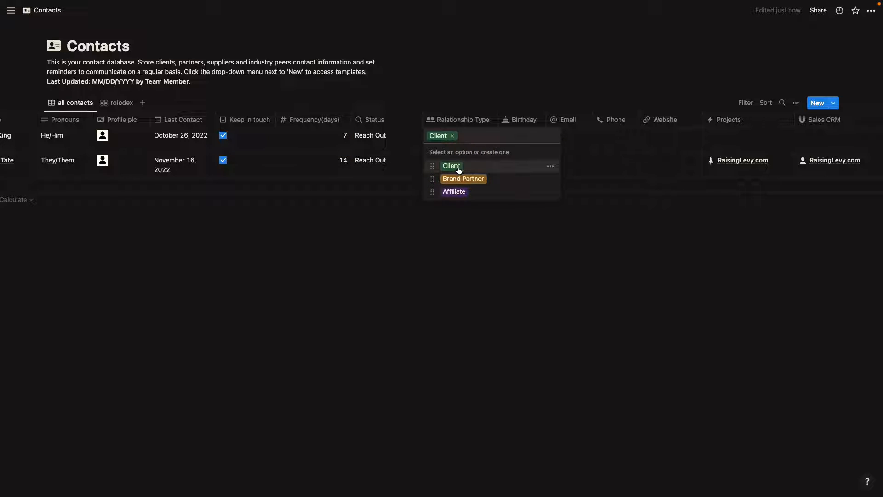
pyautogui.moveTo(461, 194)
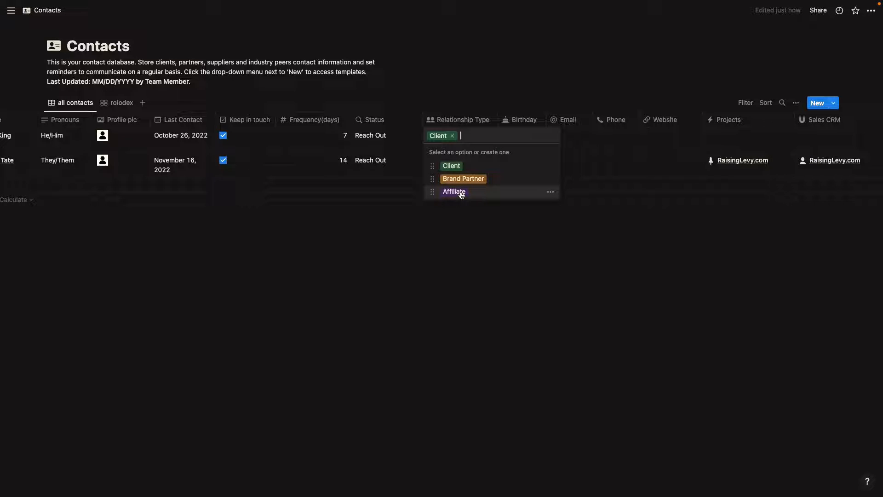
# Step: Add a new Community relationship type to Joe King alongside Client
pyautogui.write('Communi')
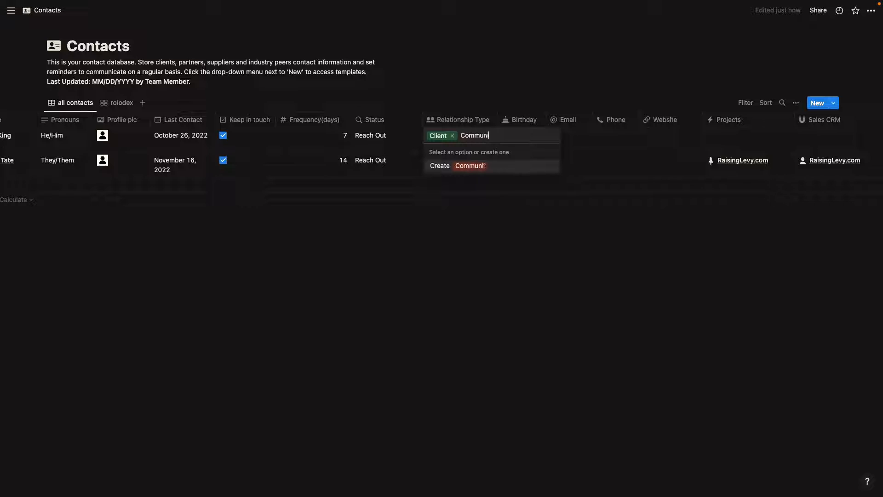
pyautogui.click(467, 165)
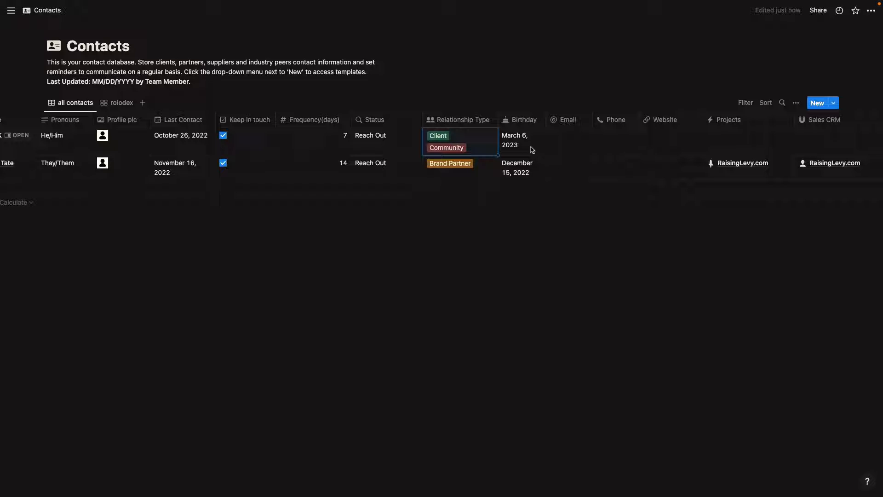
# Step: Review the first contact's Birthday date picker and leave it unchanged
pyautogui.click(514, 140)
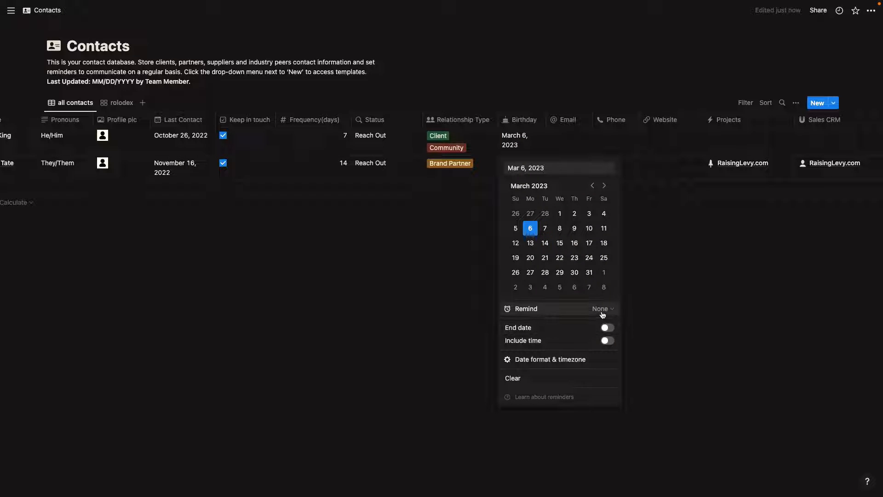
pyautogui.click(601, 308)
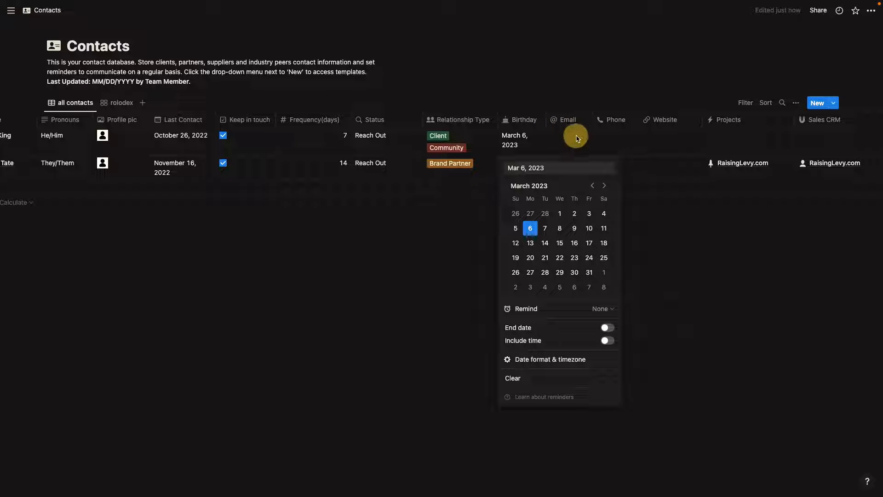
pyautogui.click(690, 154)
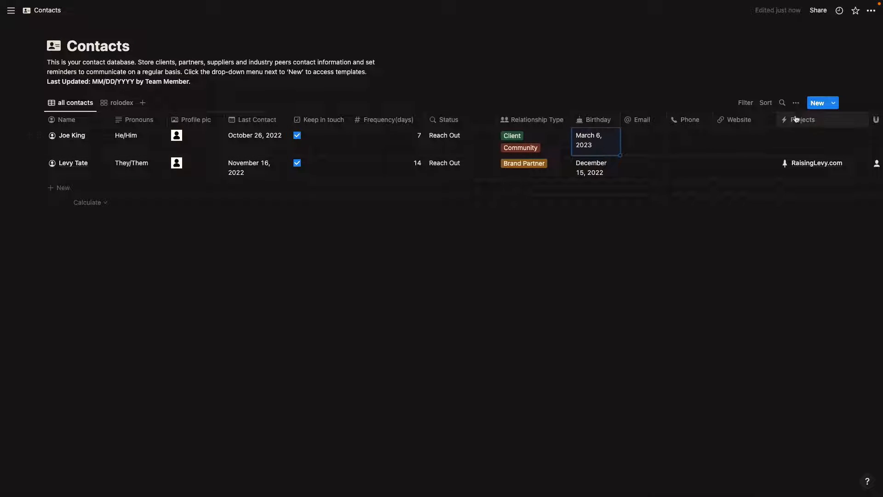
pyautogui.click(833, 102)
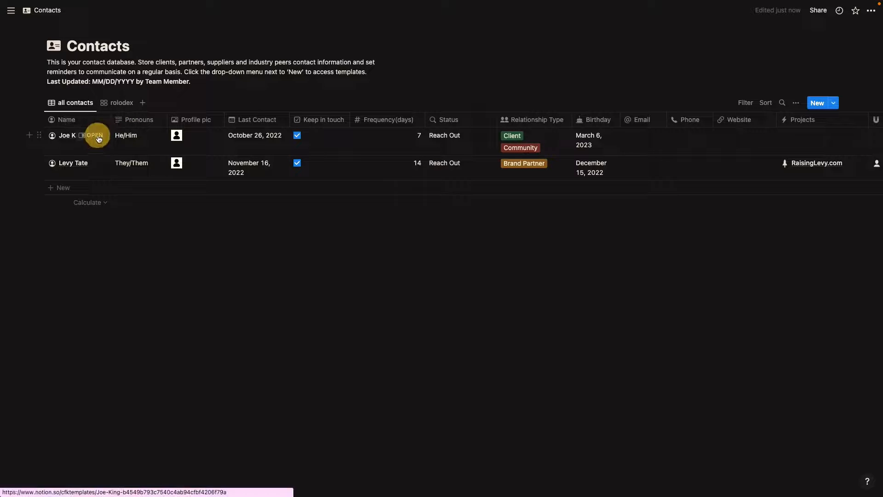
pyautogui.click(94, 135)
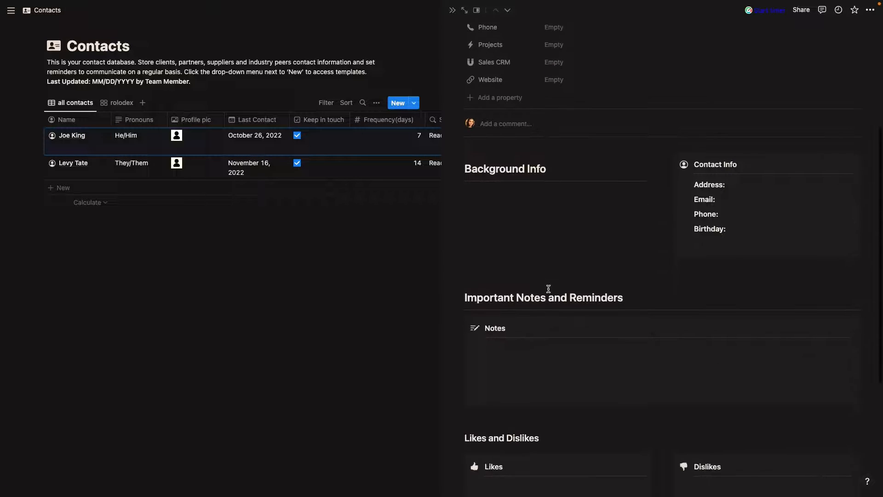
pyautogui.scroll(-3)
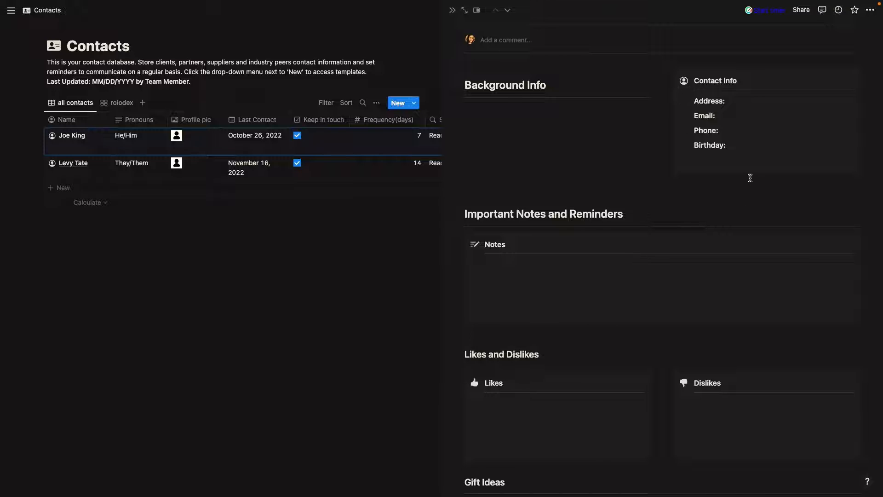
pyautogui.scroll(-3)
pyautogui.write('rel')
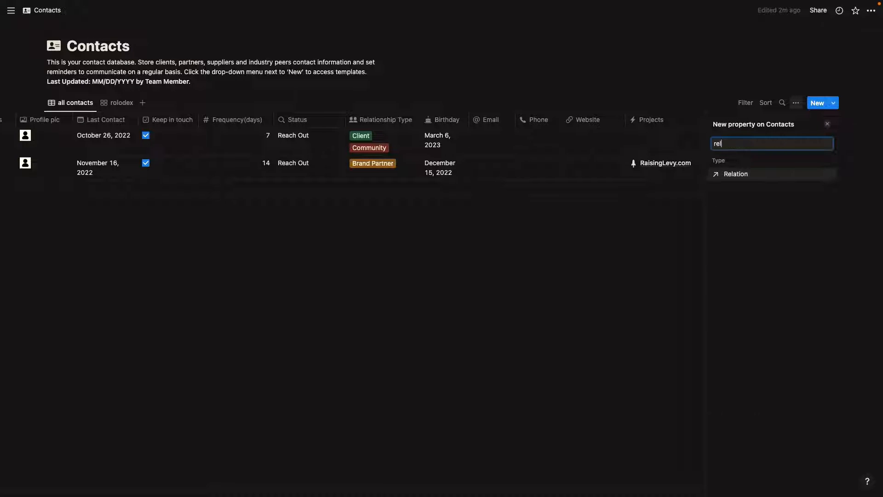
pyautogui.click(736, 173)
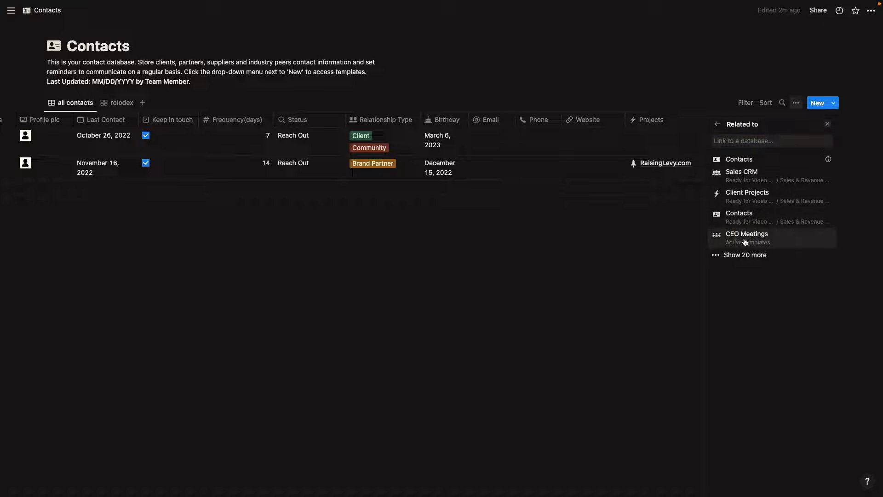
pyautogui.click(746, 233)
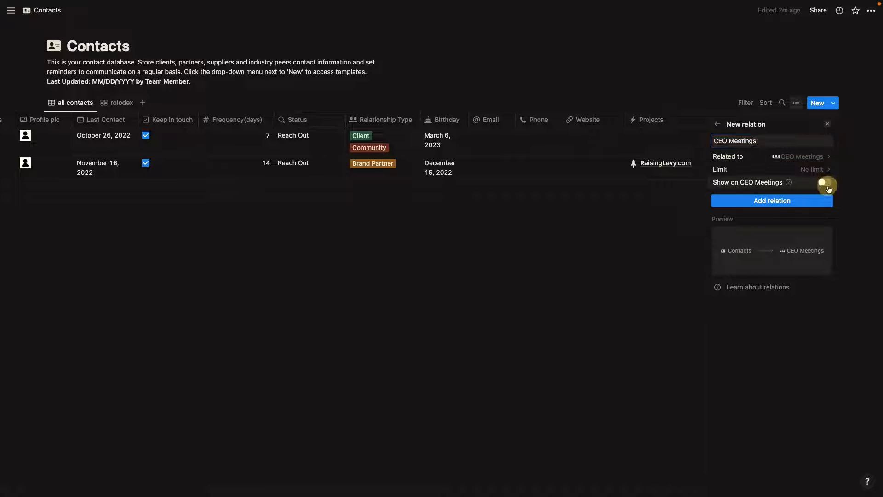
pyautogui.click(824, 182)
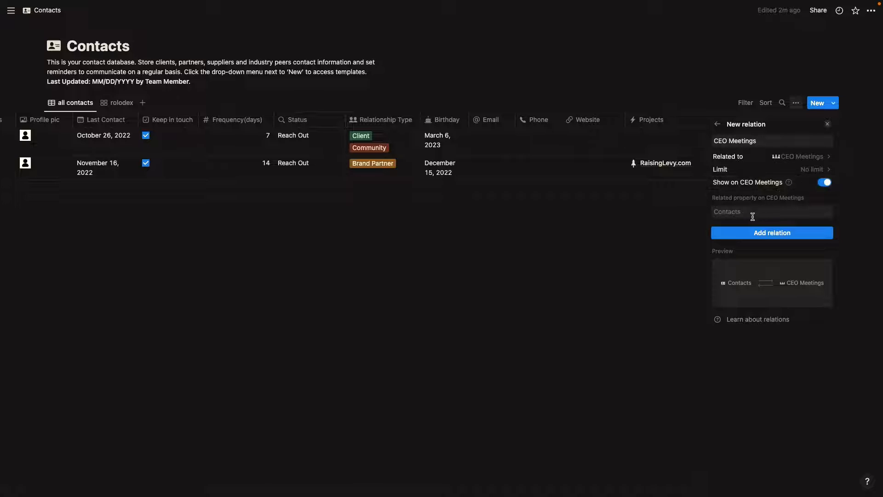
pyautogui.click(771, 233)
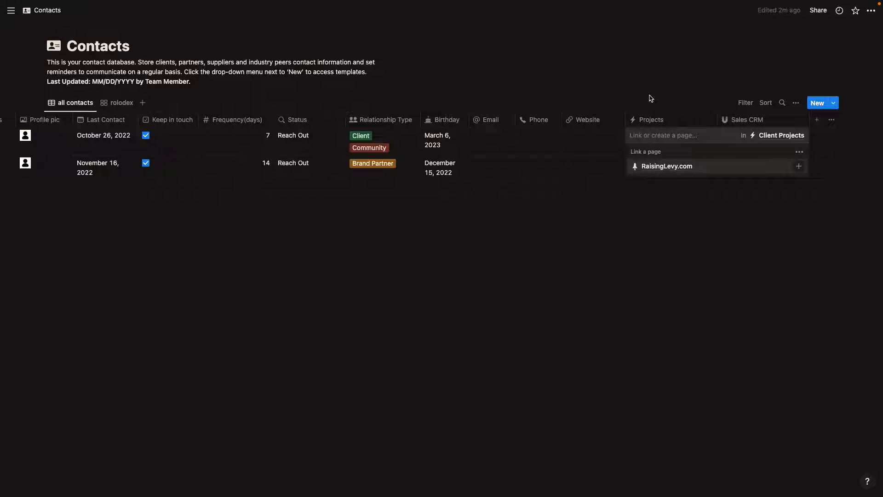
pyautogui.click(668, 166)
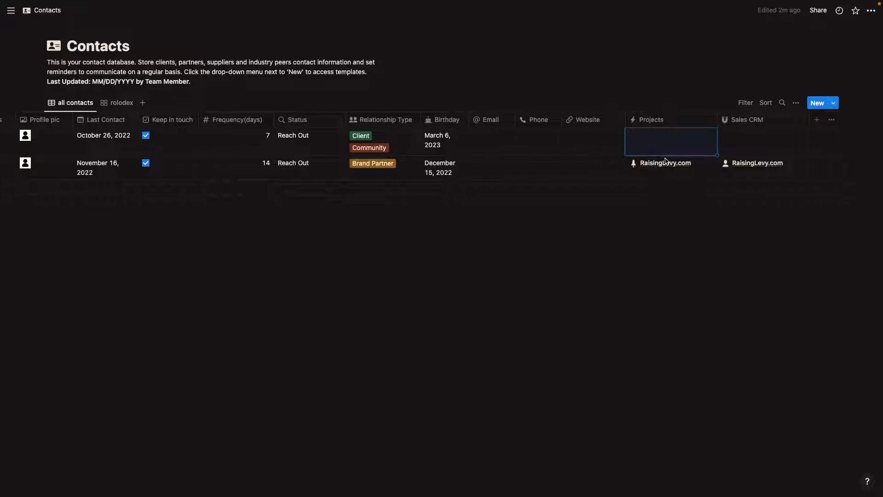
pyautogui.click(671, 141)
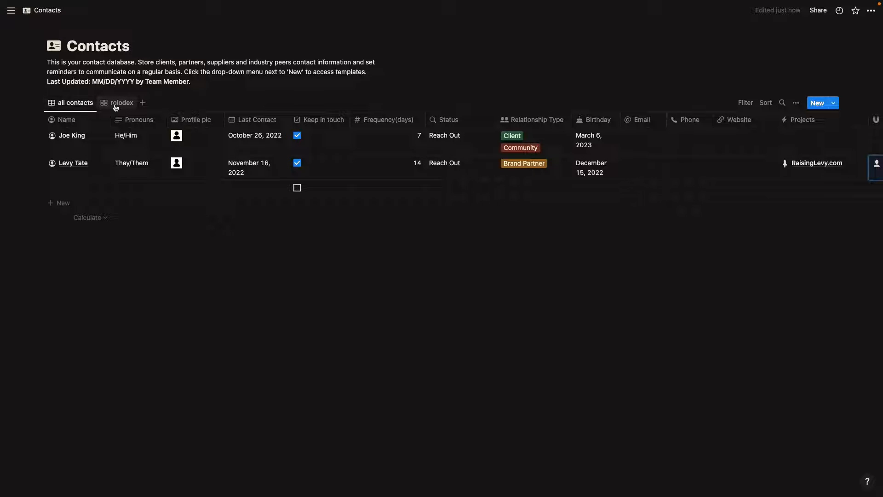
# Step: Switch to the rolodex gallery and review its layout settings (Gallery, Profile pic preview, Small cards)
pyautogui.click(121, 102)
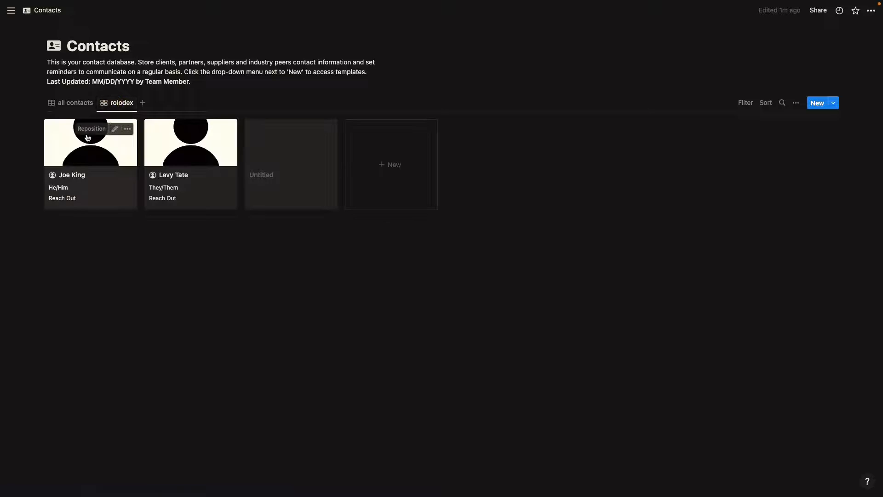
pyautogui.moveTo(568, 161)
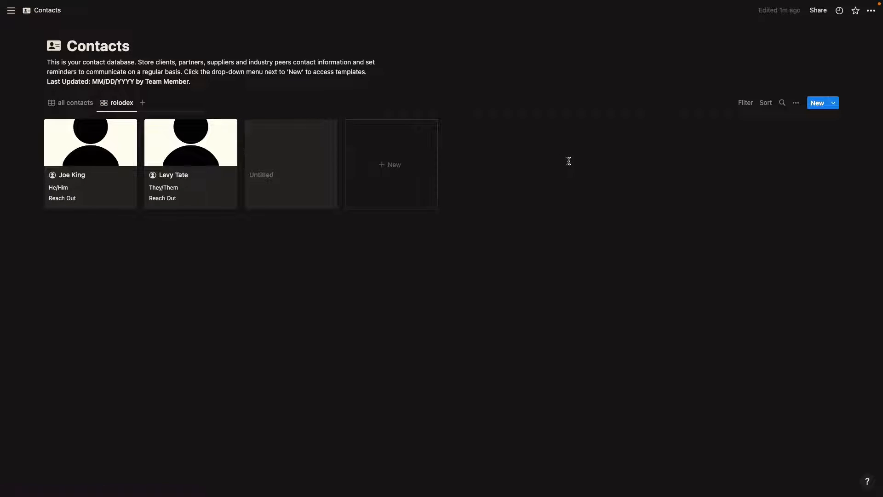
pyautogui.moveTo(796, 102)
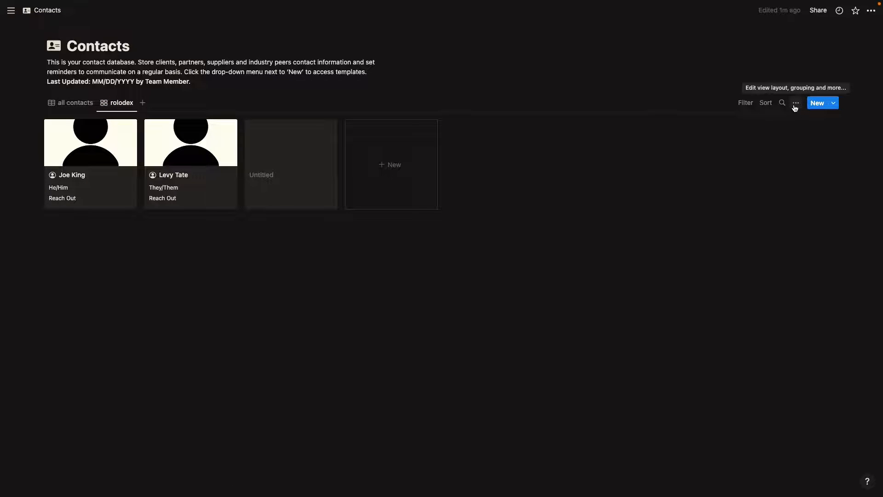
pyautogui.click(796, 102)
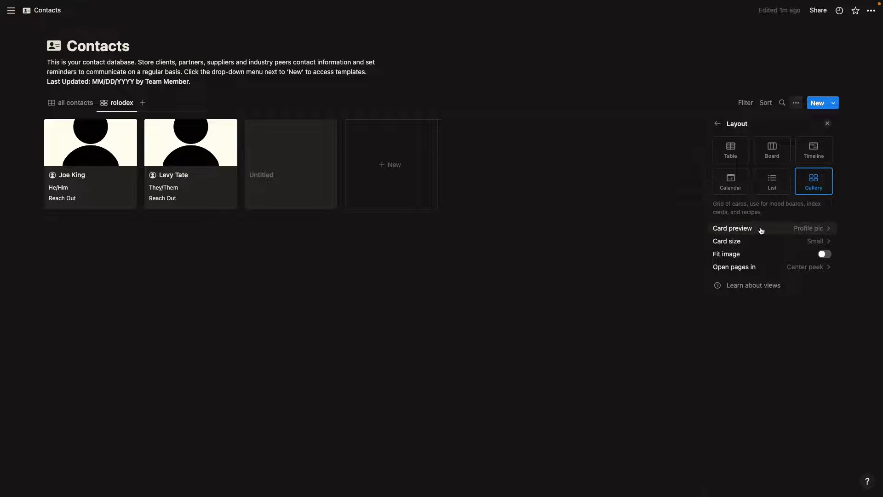
pyautogui.click(809, 229)
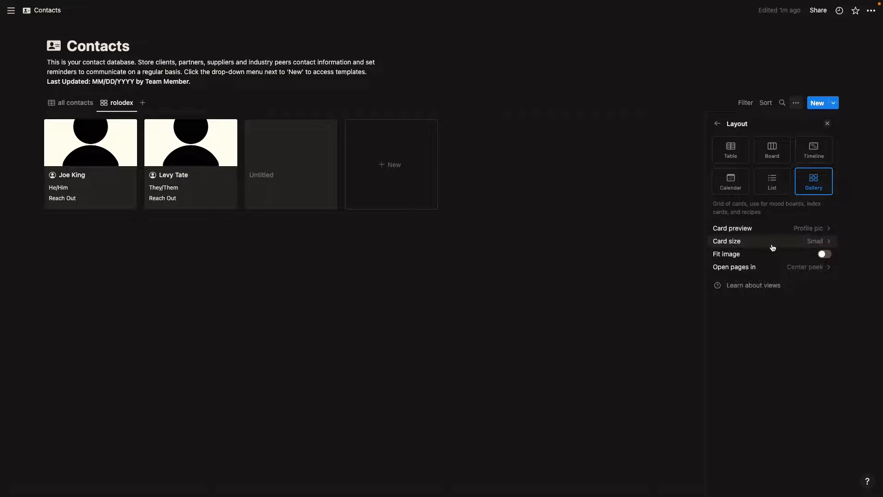
pyautogui.click(815, 240)
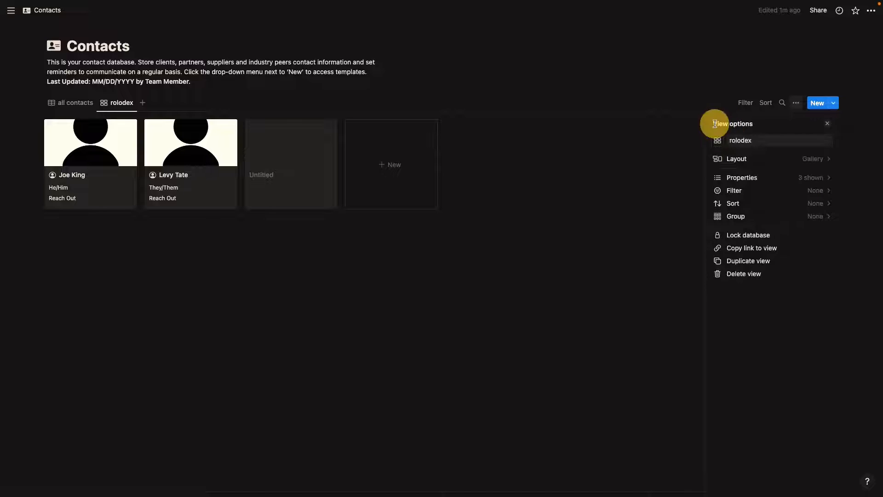
pyautogui.click(742, 177)
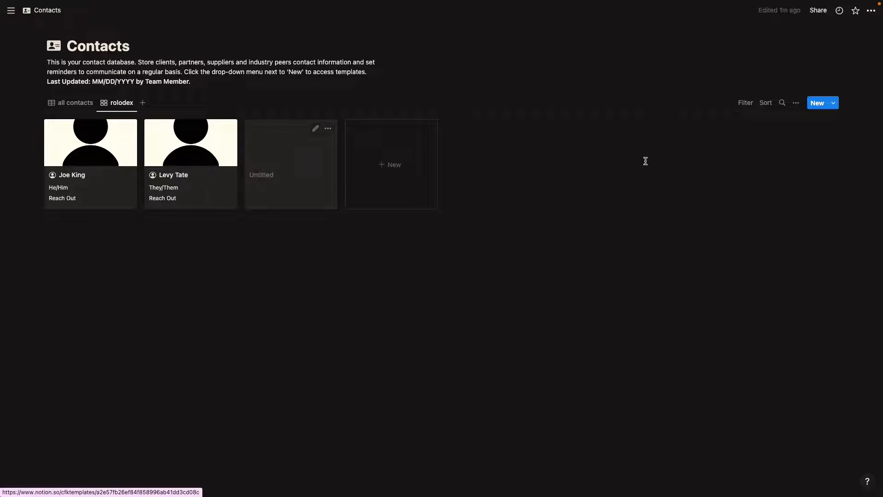
# Step: Add a Status filter to the rolodex view, then return to the all contacts table
pyautogui.click(744, 102)
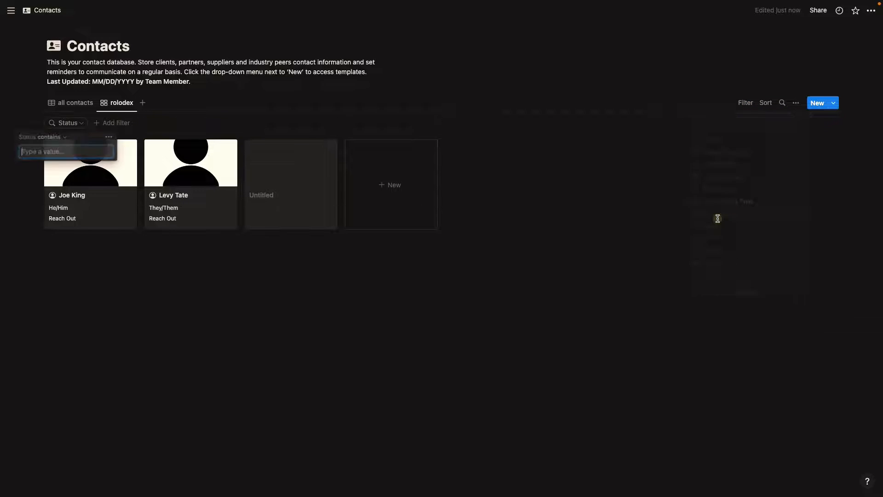
pyautogui.write('Rea')
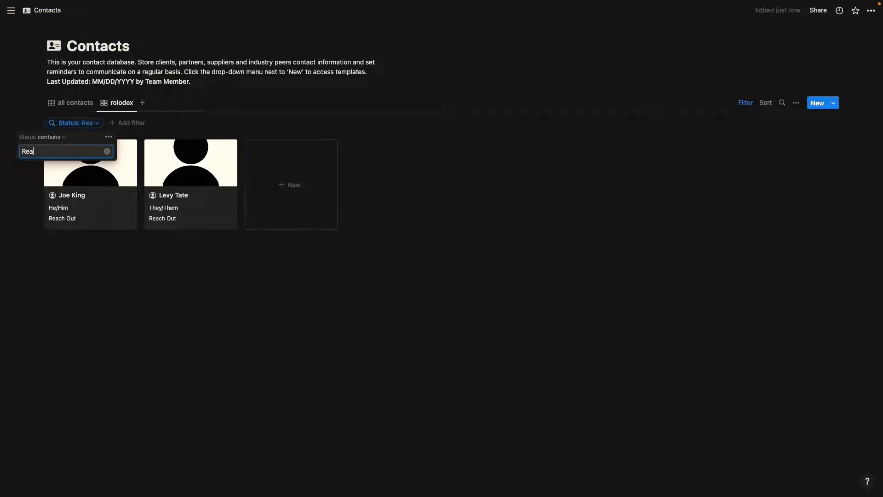
pyautogui.write('ch')
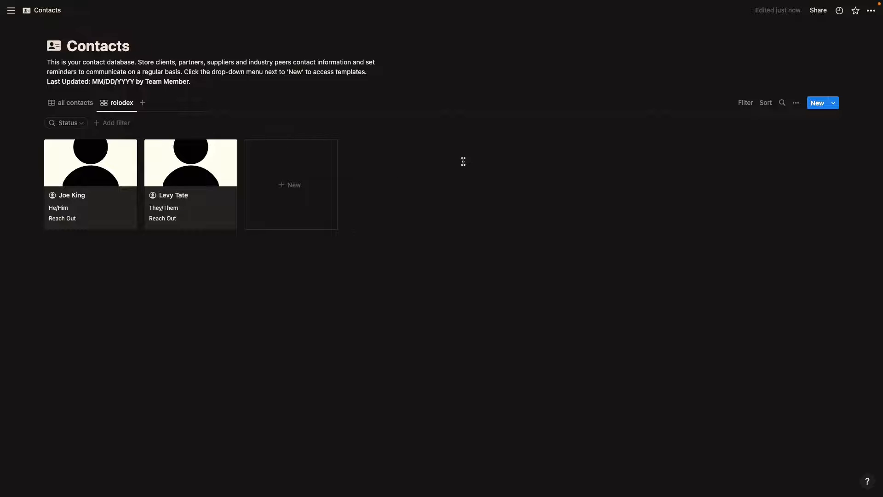
pyautogui.moveTo(751, 150)
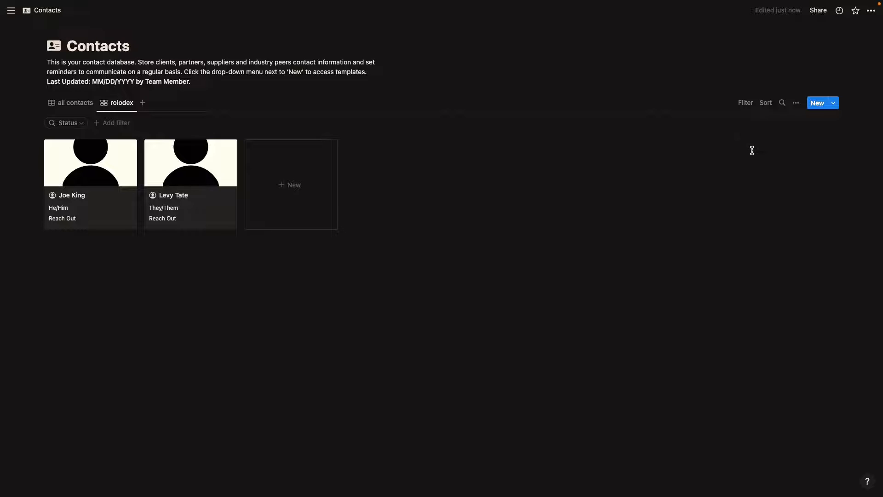
pyautogui.click(75, 102)
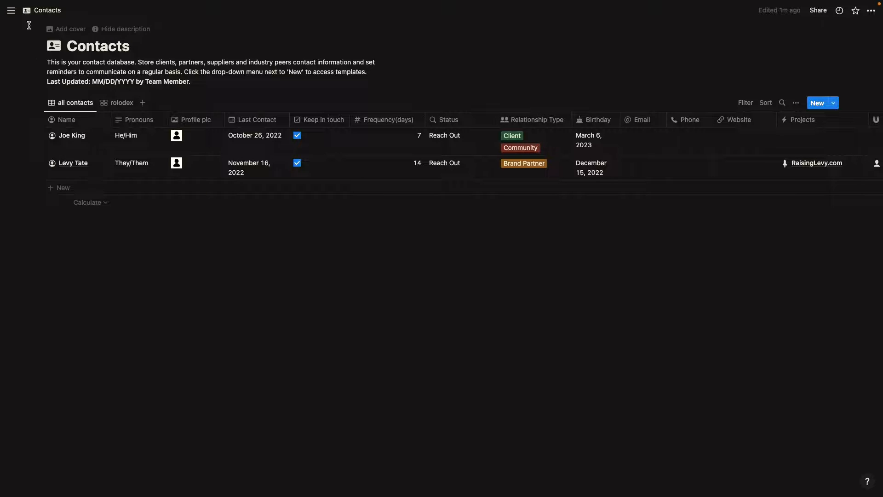
# Step: Go to the Sales & Revenue Dashboard page and scroll to section 02, Direct Outreach
pyautogui.click(10, 10)
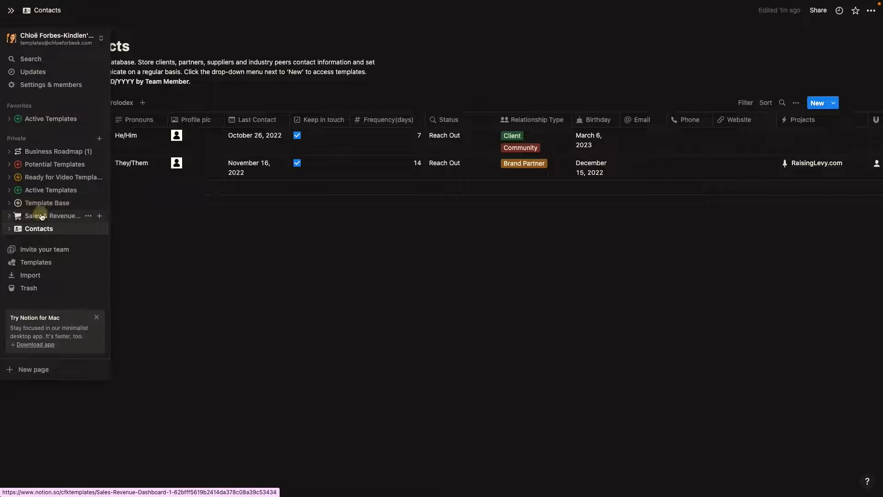
pyautogui.click(52, 215)
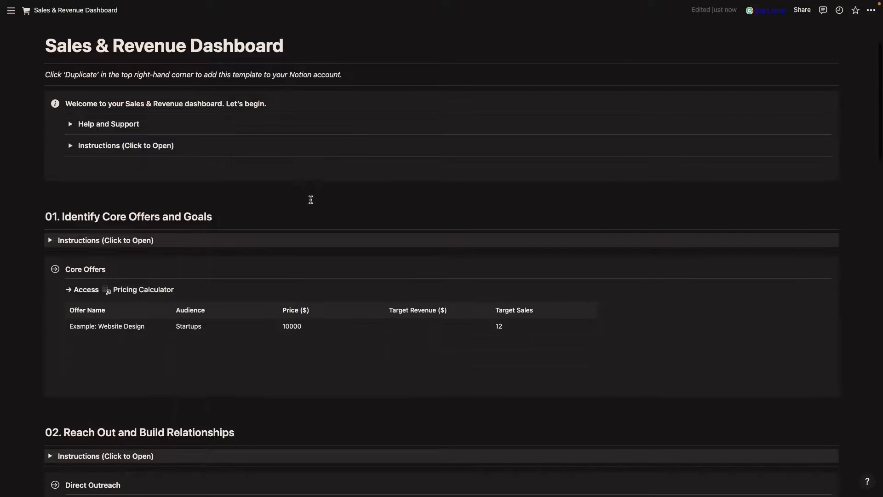
pyautogui.scroll(-3)
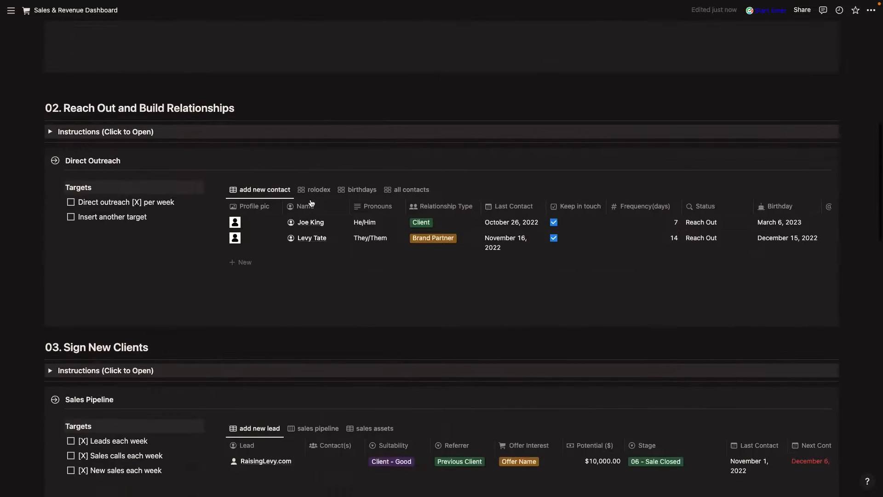
pyautogui.scroll(-3)
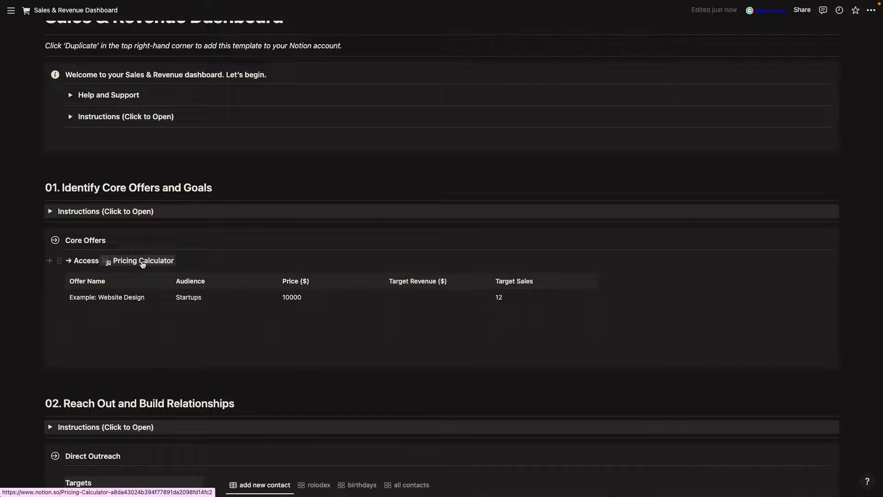
pyautogui.scroll(-3)
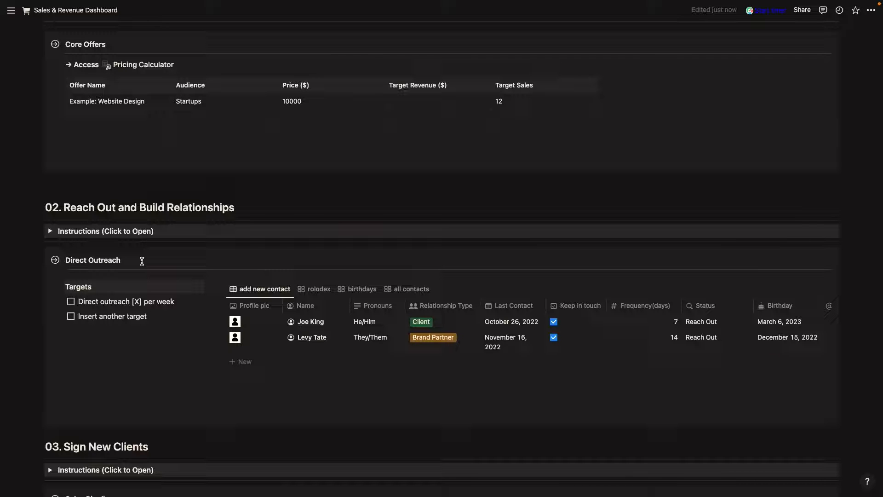
# Step: Switch the embedded contacts to the rolodex and birthdays views and review the birthday sort
pyautogui.scroll(-3)
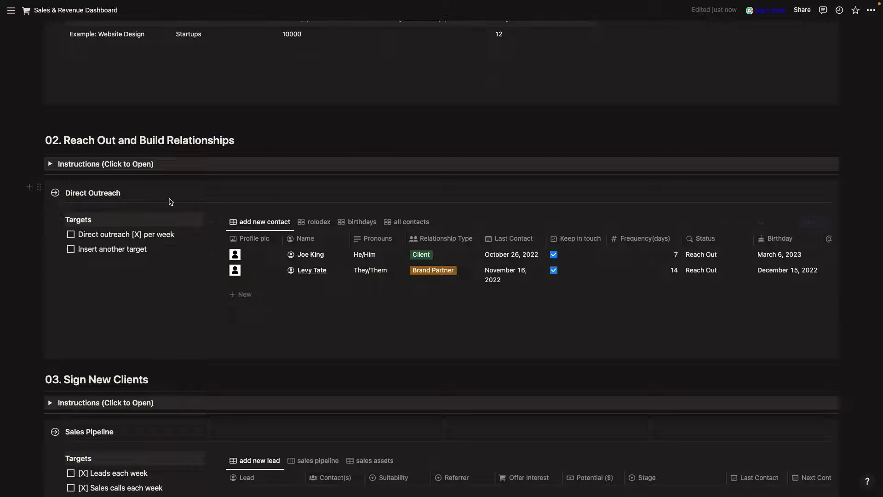
pyautogui.moveTo(121, 254)
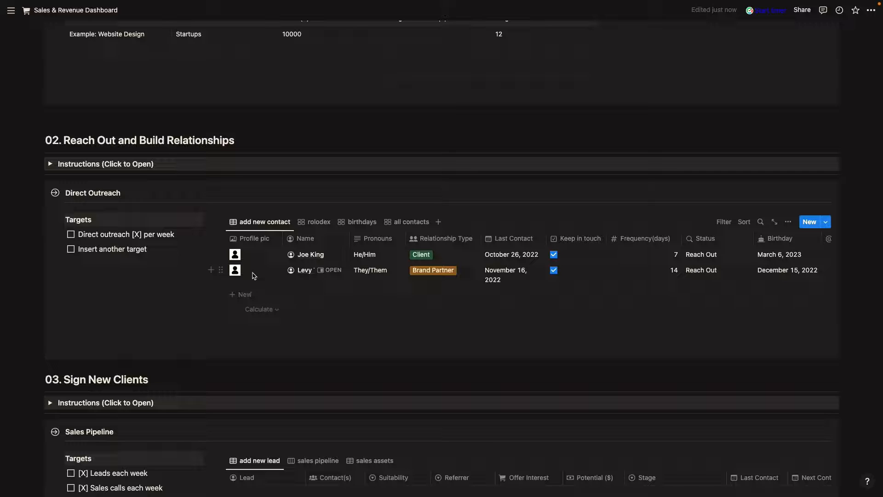
pyautogui.moveTo(254, 274)
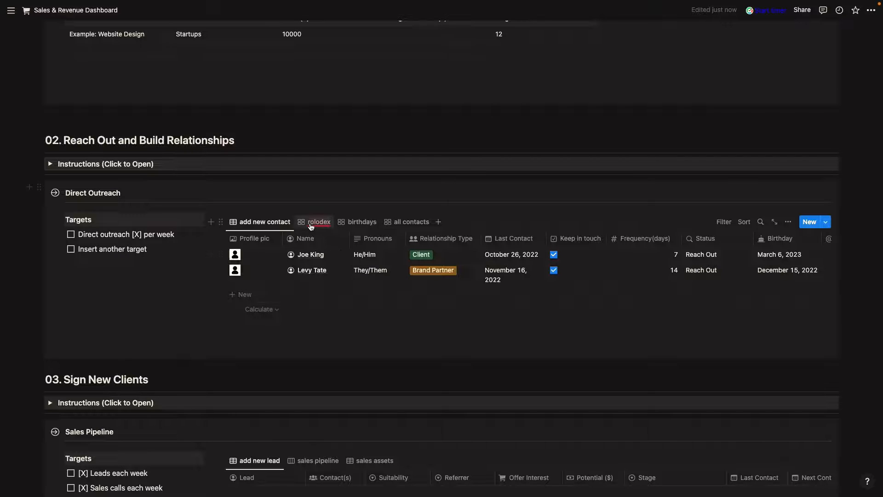
pyautogui.click(318, 222)
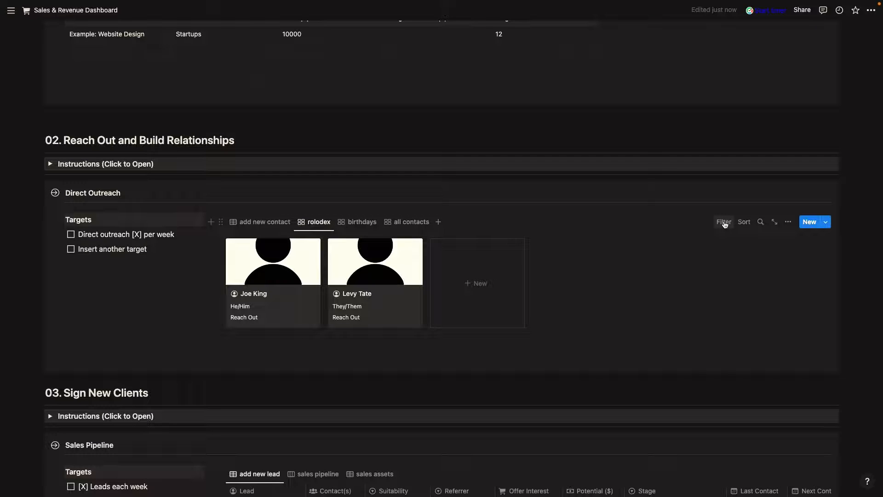
pyautogui.moveTo(316, 299)
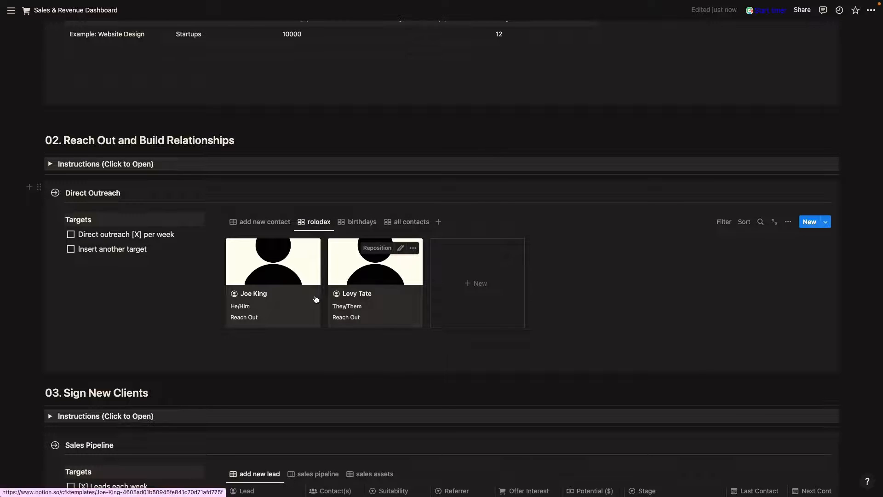
pyautogui.moveTo(365, 304)
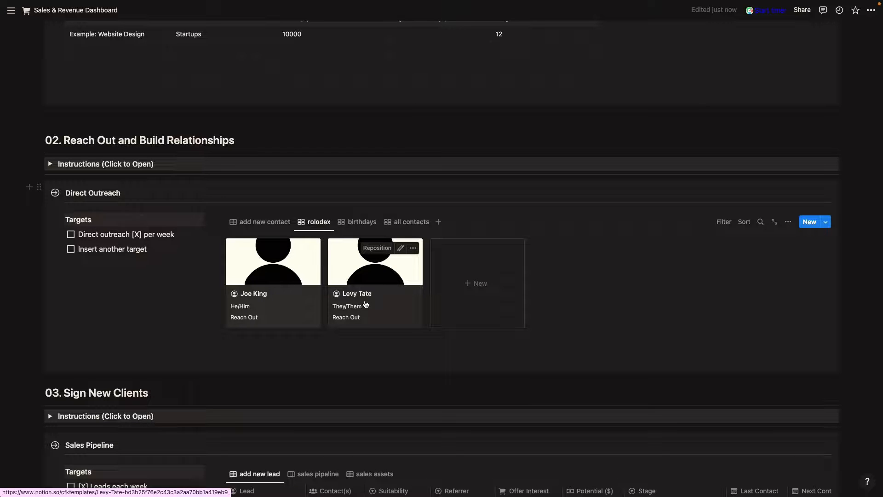
pyautogui.click(363, 222)
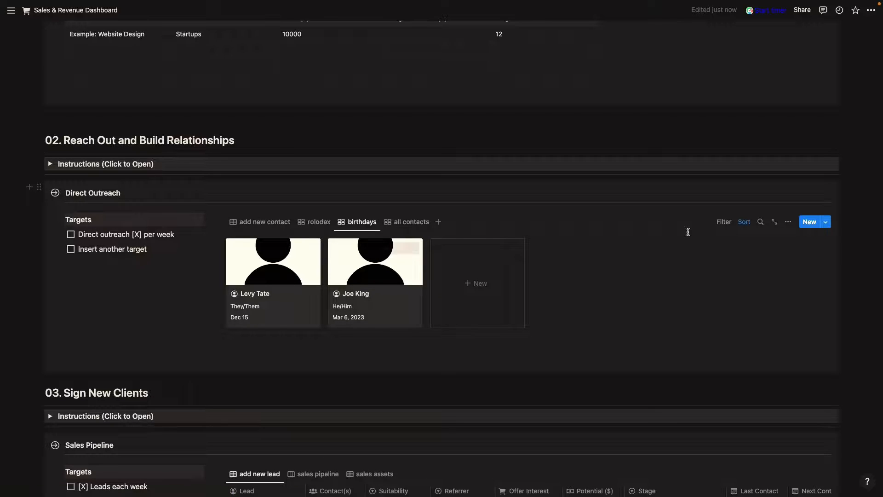
pyautogui.click(743, 221)
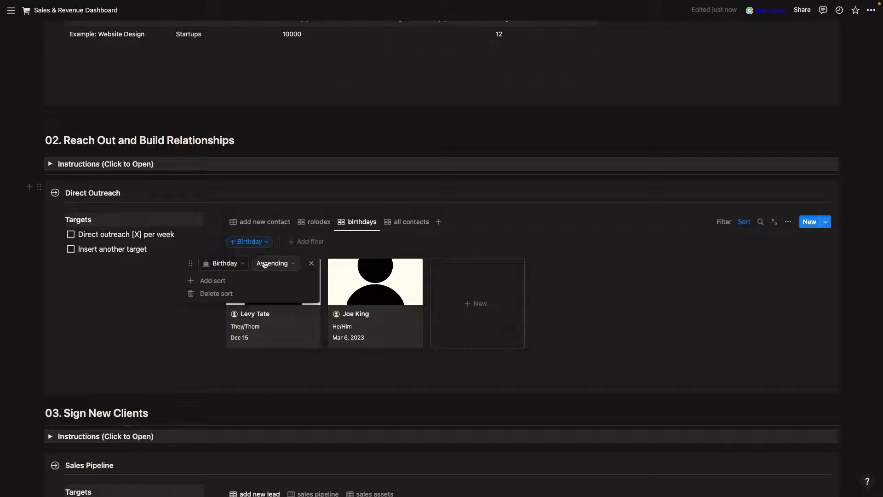
pyautogui.moveTo(352, 294)
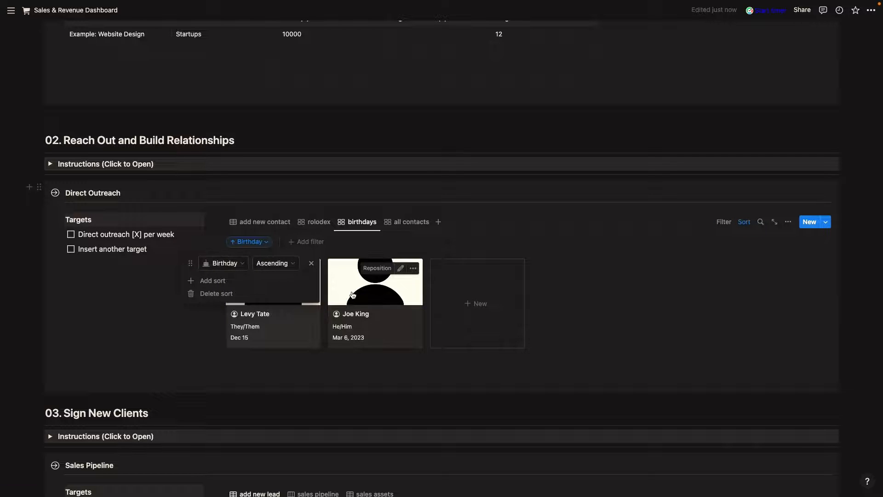
pyautogui.click(744, 222)
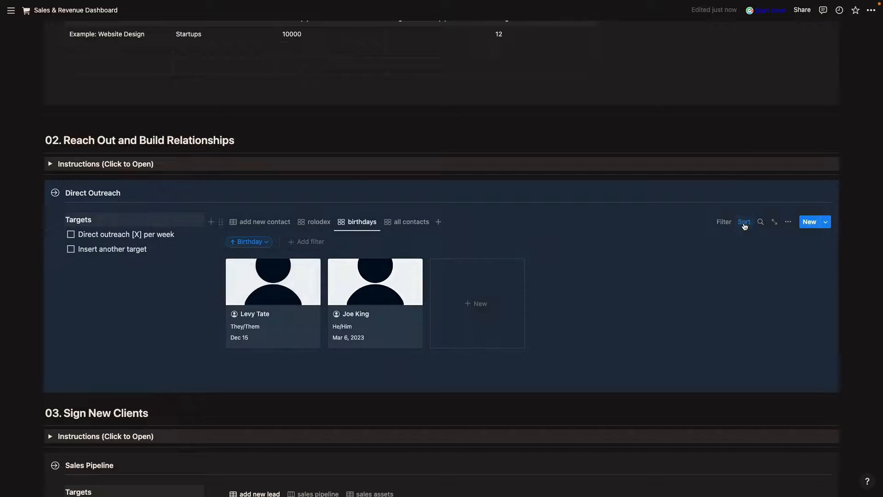
pyautogui.moveTo(607, 219)
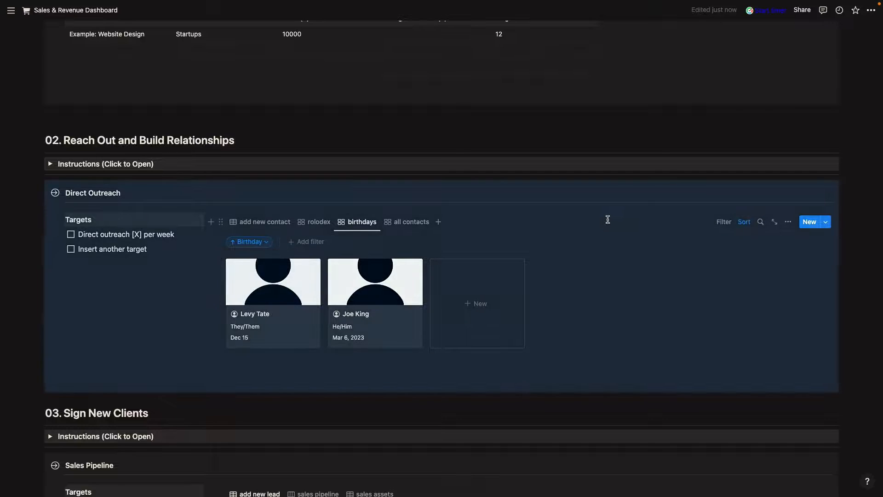
# Step: Show all contacts grouped by Relationship Type and review the gallery's grouping settings
pyautogui.click(410, 221)
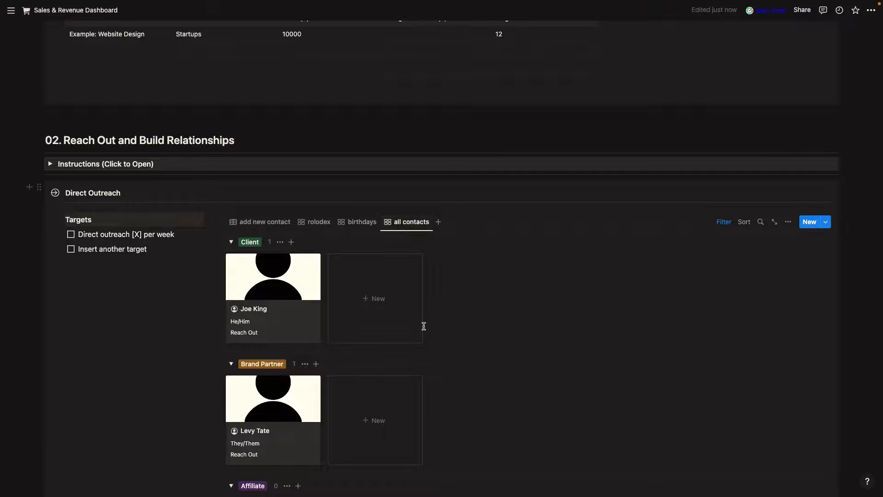
pyautogui.scroll(-3)
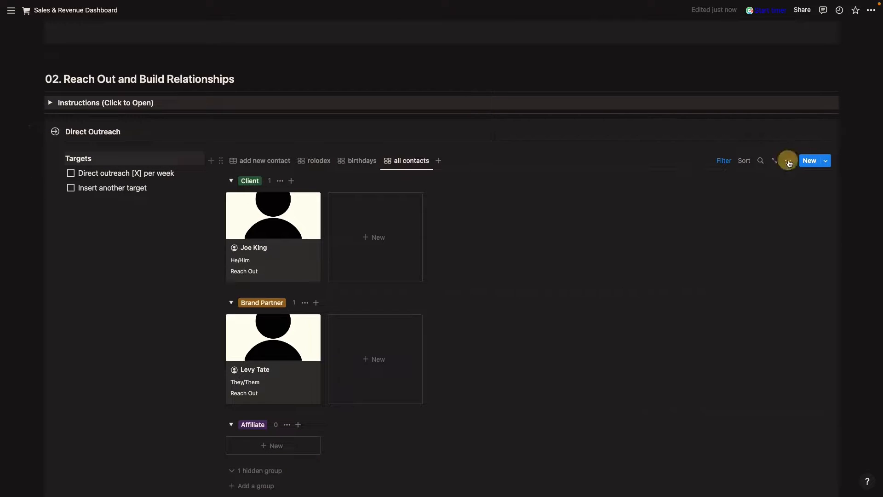
pyautogui.click(775, 160)
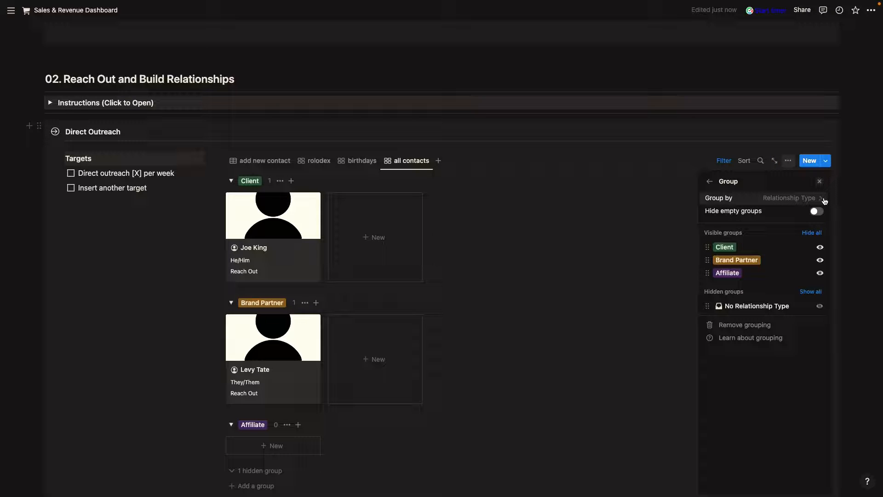
pyautogui.scroll(-3)
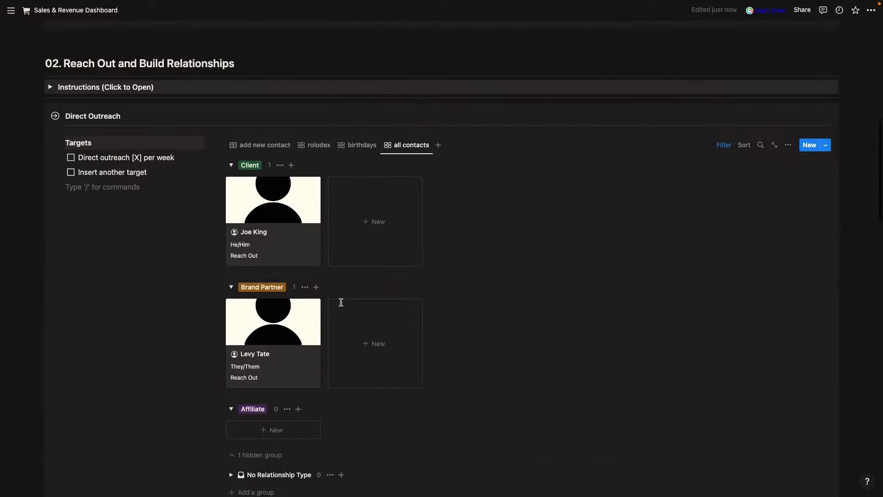
pyautogui.scroll(-3)
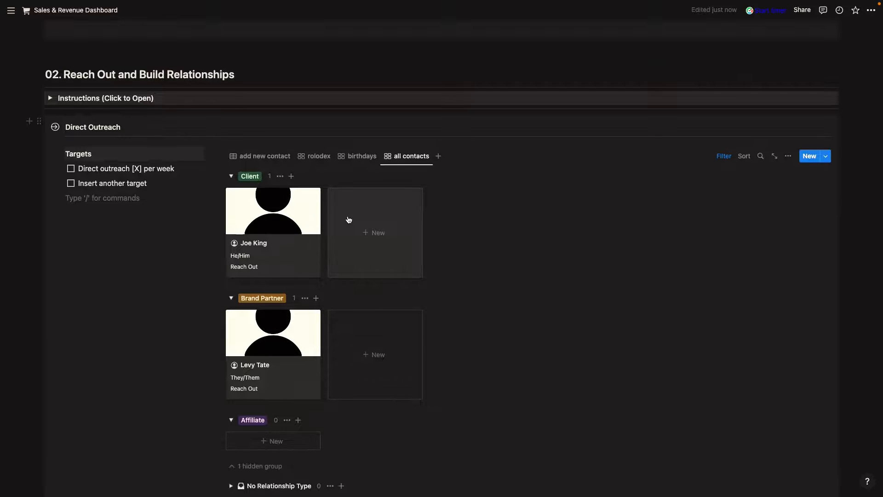
pyautogui.scroll(-3)
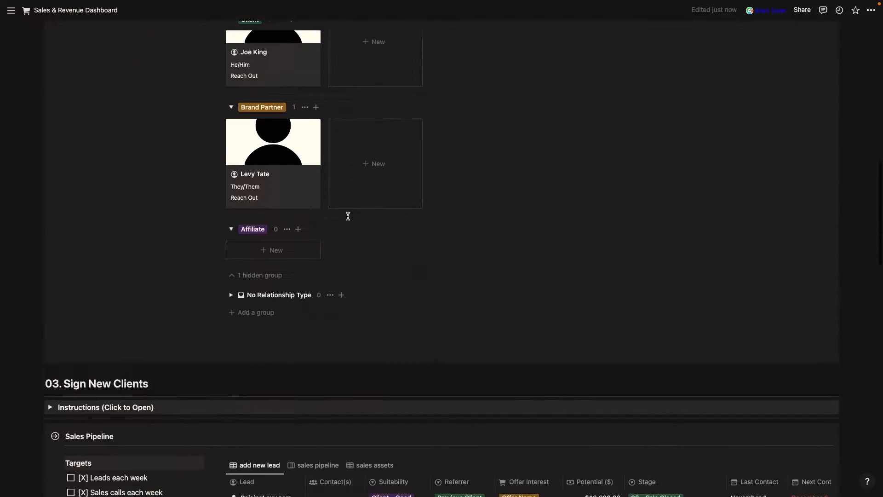
pyautogui.scroll(-3)
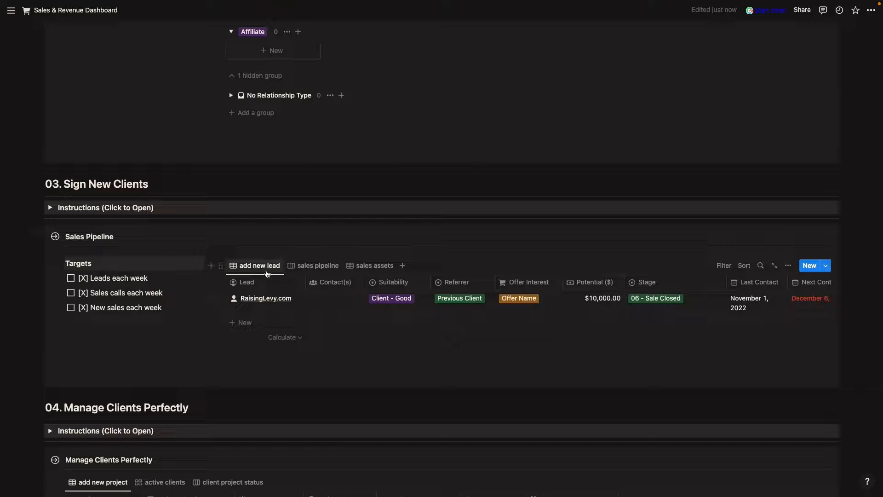
pyautogui.click(318, 265)
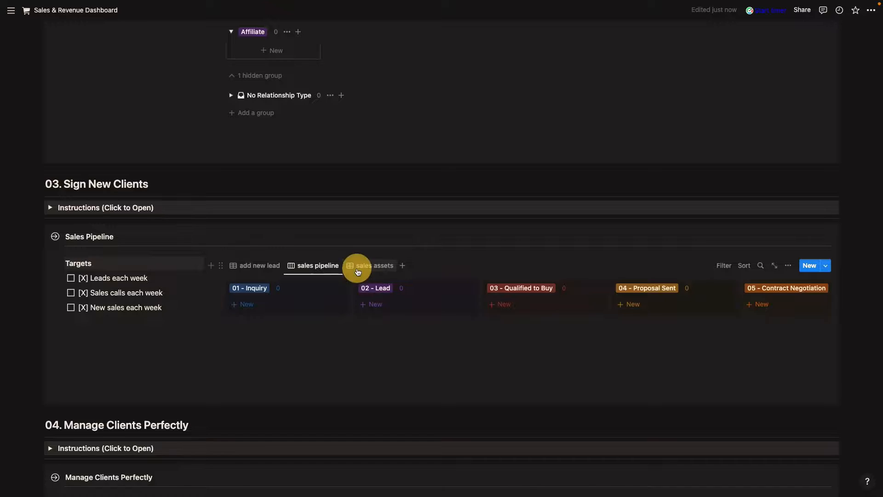
pyautogui.click(374, 265)
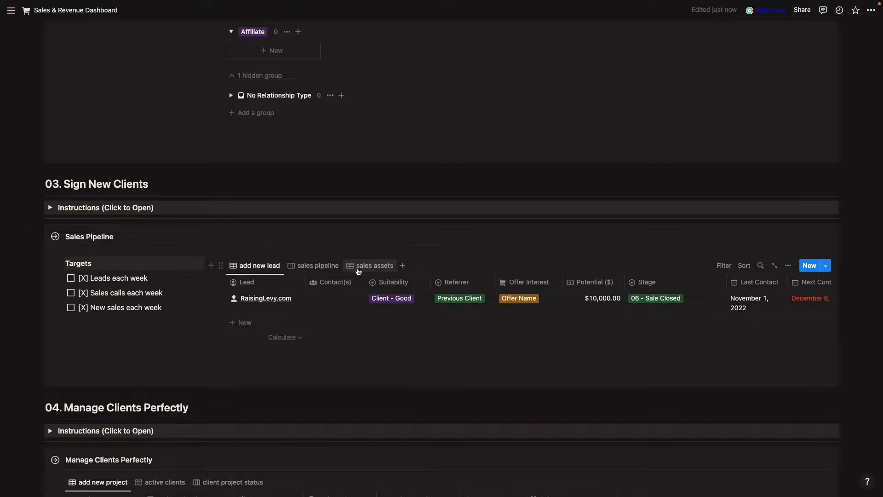
pyautogui.moveTo(374, 265)
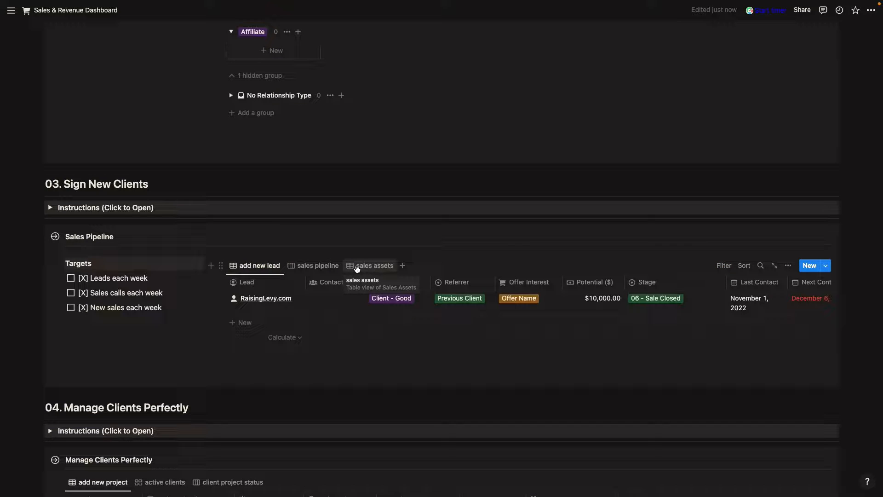
pyautogui.scroll(-3)
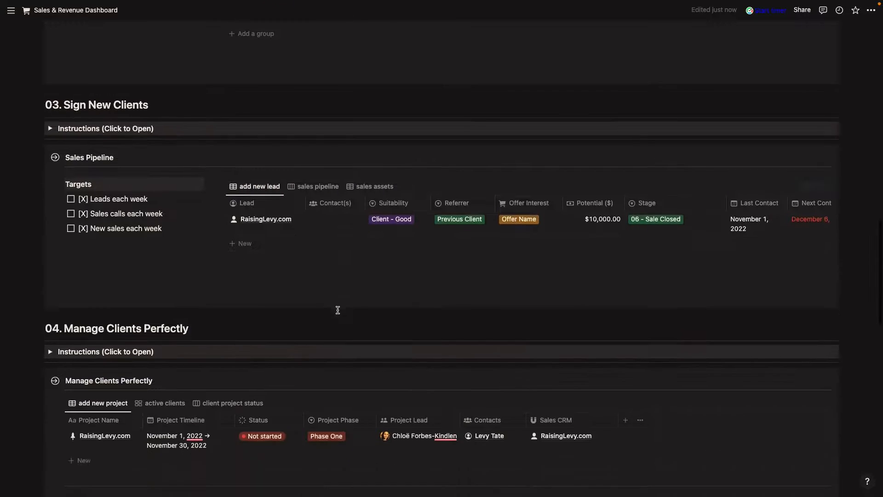
pyautogui.scroll(-3)
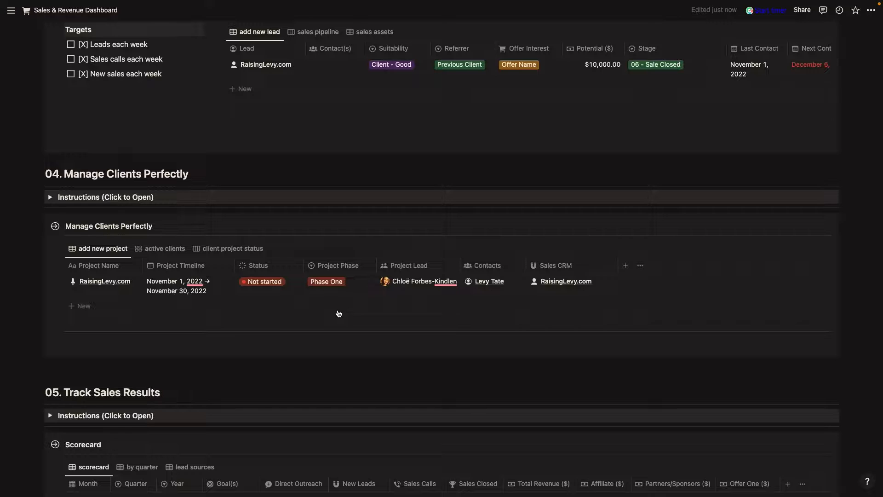
pyautogui.moveTo(165, 302)
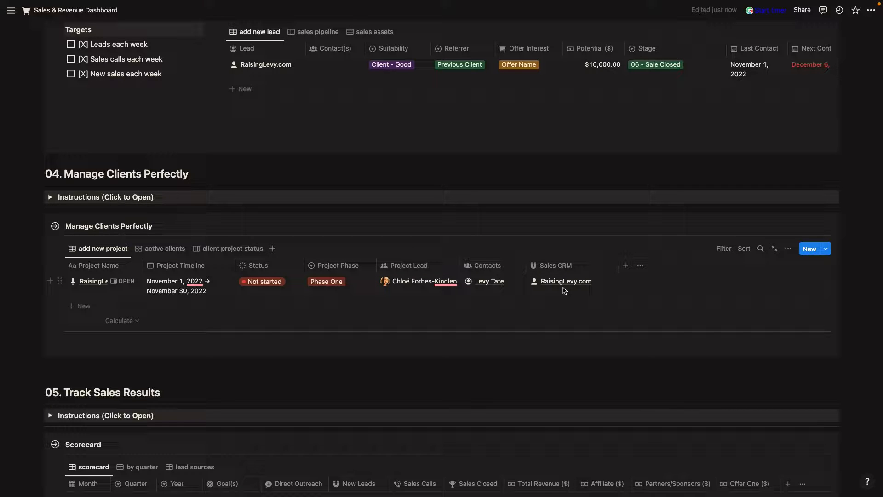
pyautogui.moveTo(274, 297)
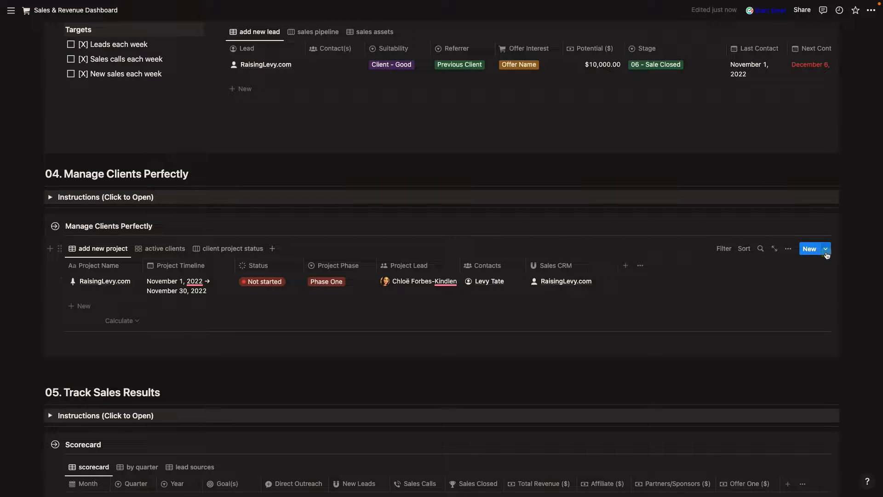
pyautogui.click(826, 248)
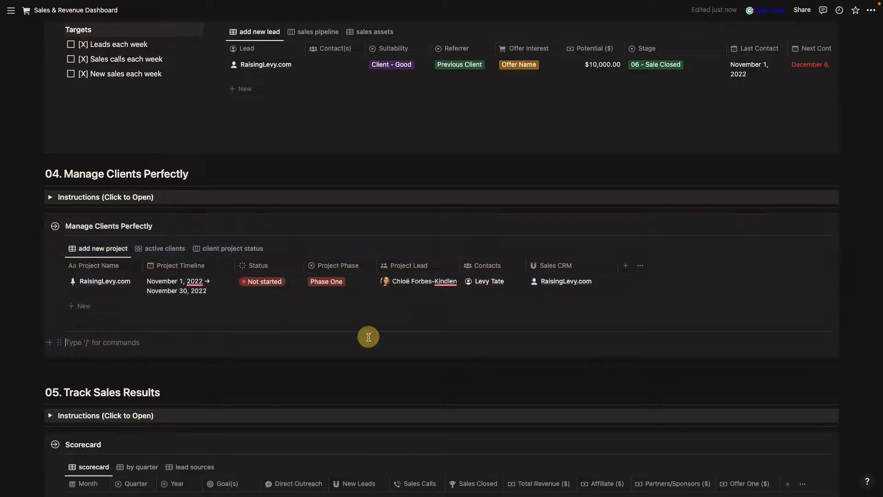
pyautogui.click(164, 249)
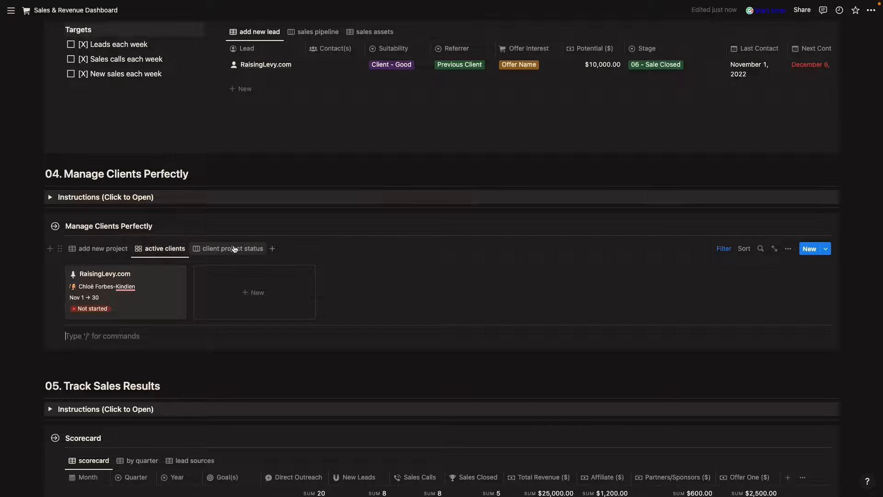
pyautogui.click(232, 248)
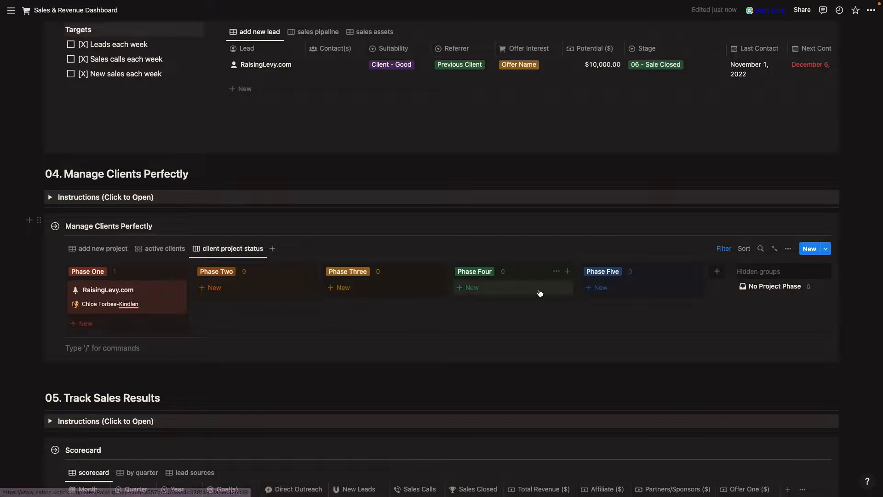
pyautogui.moveTo(379, 289)
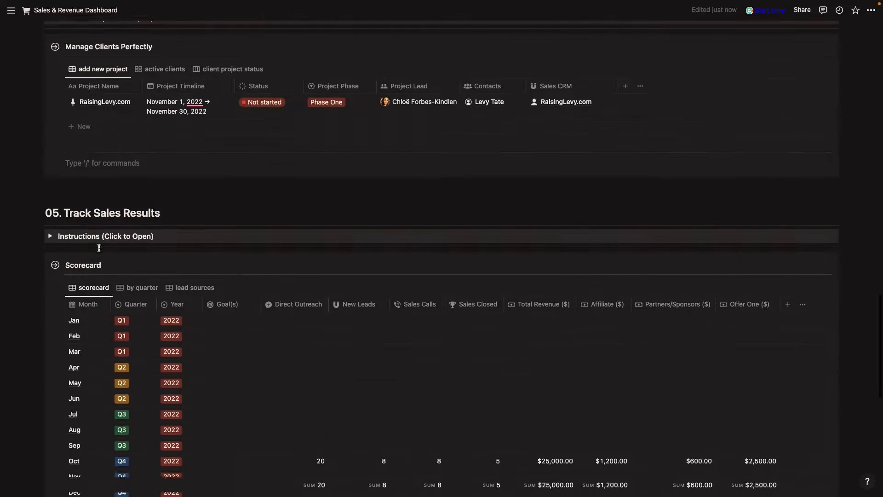
pyautogui.scroll(-3)
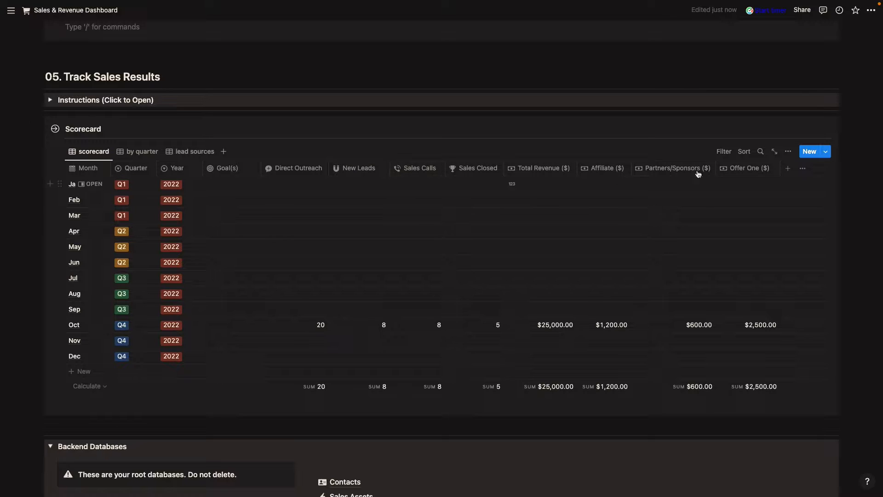
pyautogui.click(787, 168)
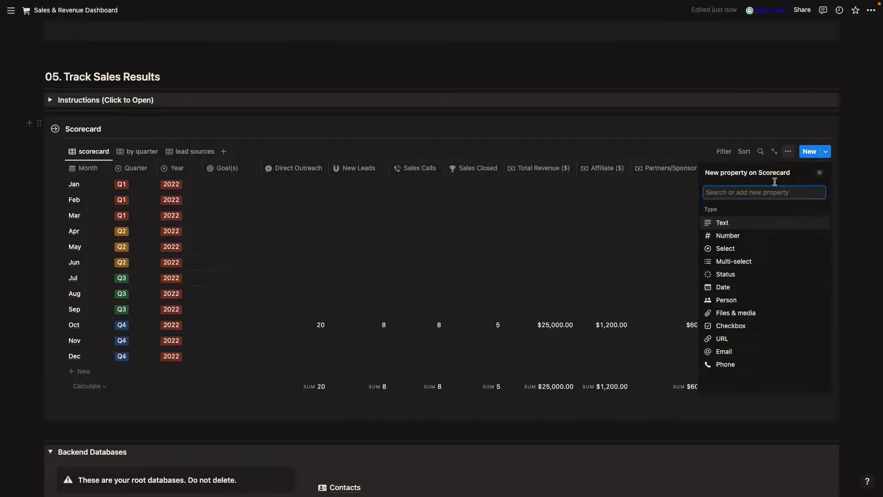
pyautogui.click(727, 235)
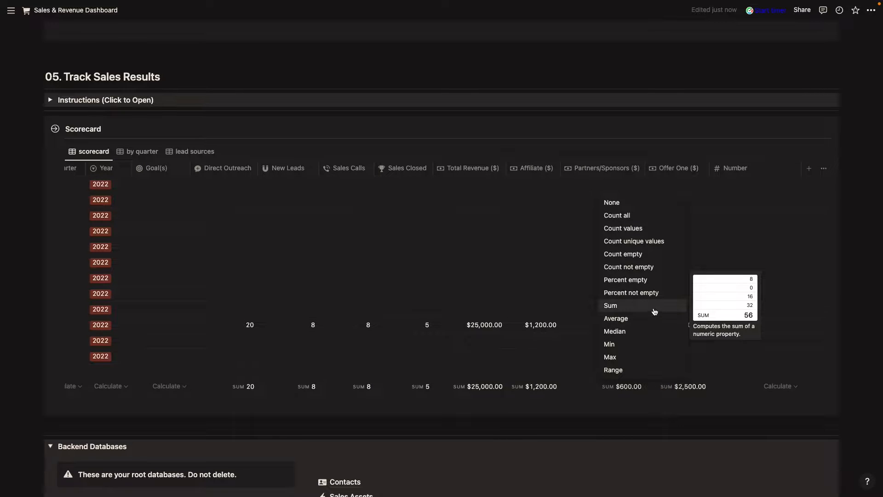
pyautogui.moveTo(616, 318)
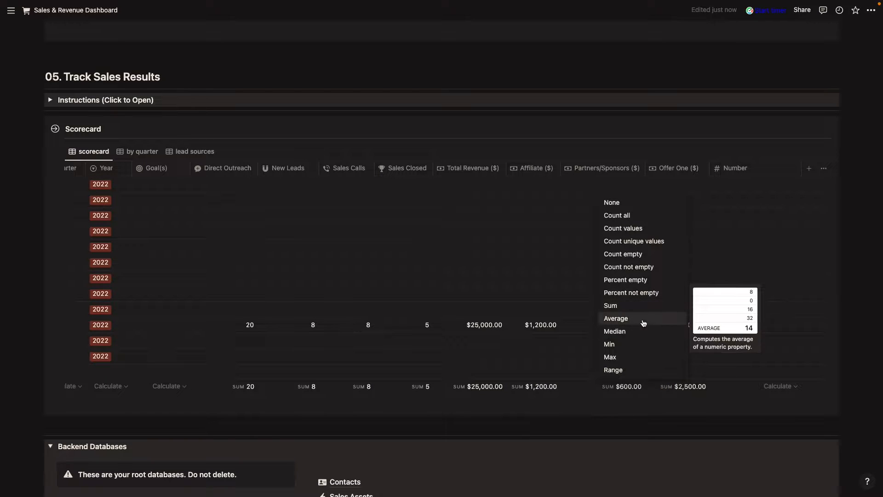
pyautogui.click(735, 168)
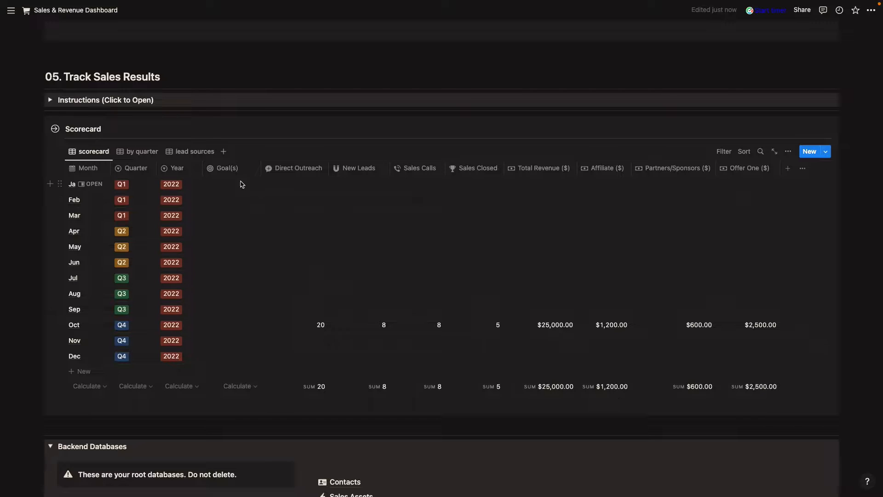
pyautogui.click(236, 184)
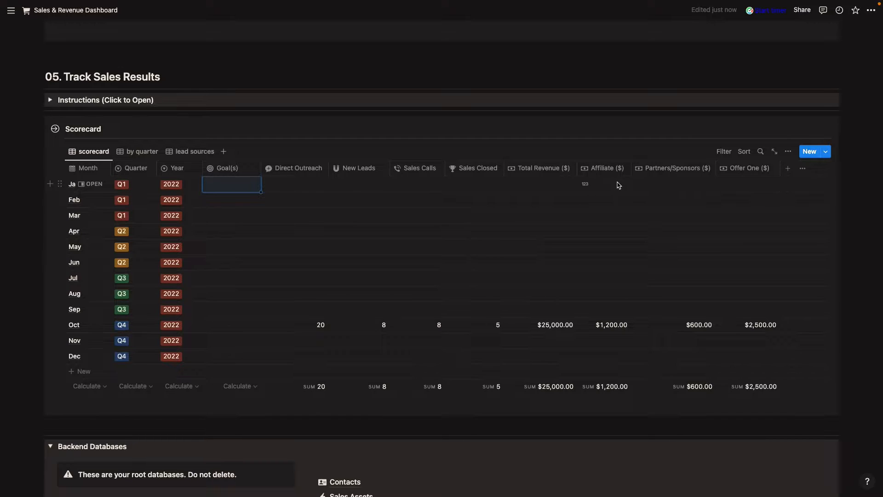
pyautogui.moveTo(677, 183)
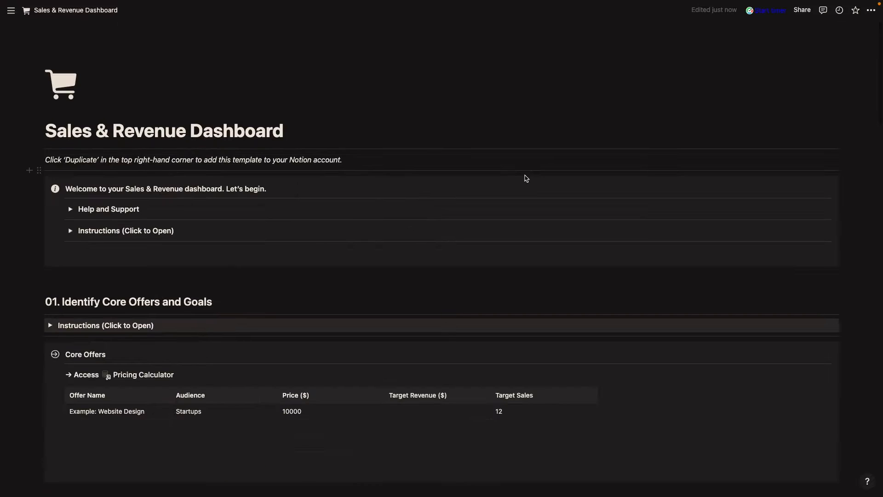
pyautogui.scroll(-3)
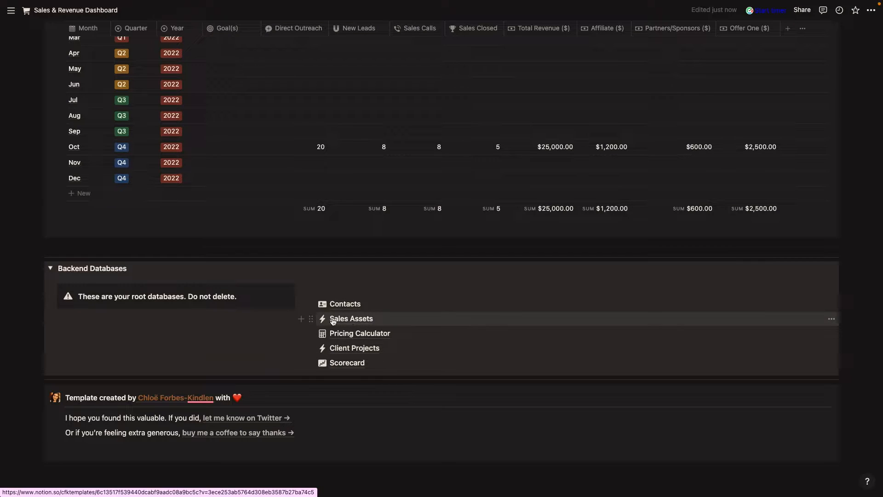
pyautogui.moveTo(359, 333)
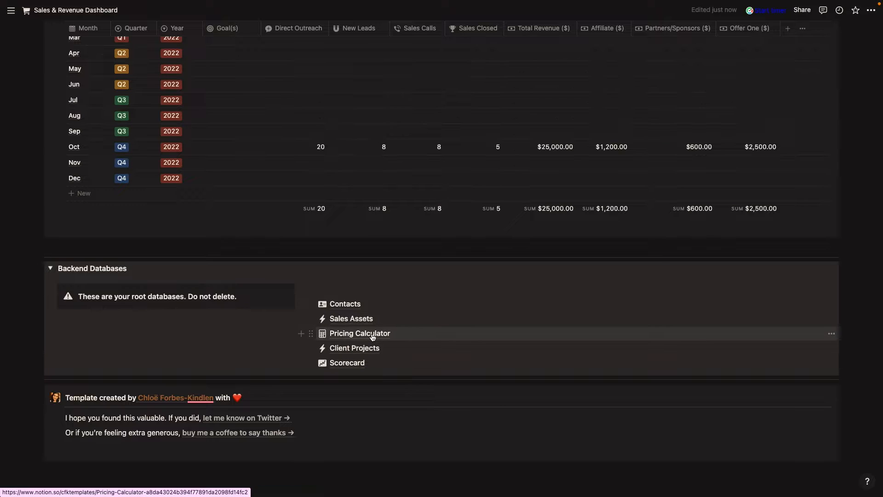
pyautogui.click(50, 268)
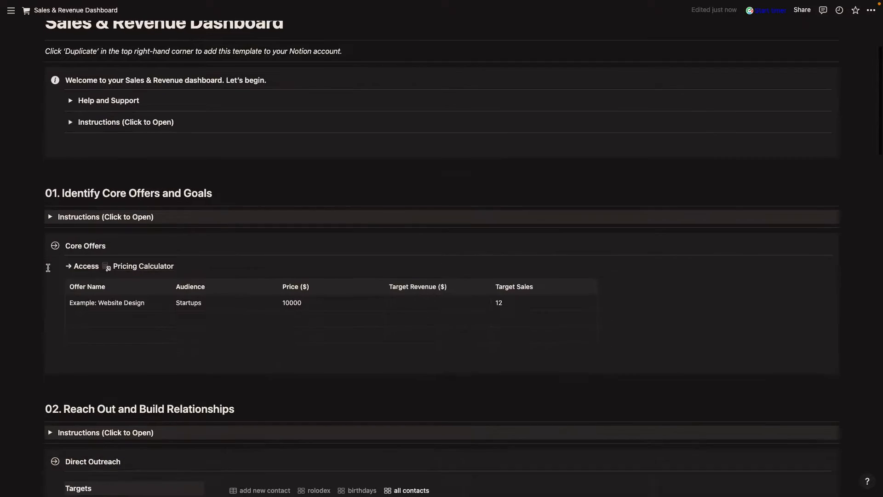
pyautogui.scroll(-3)
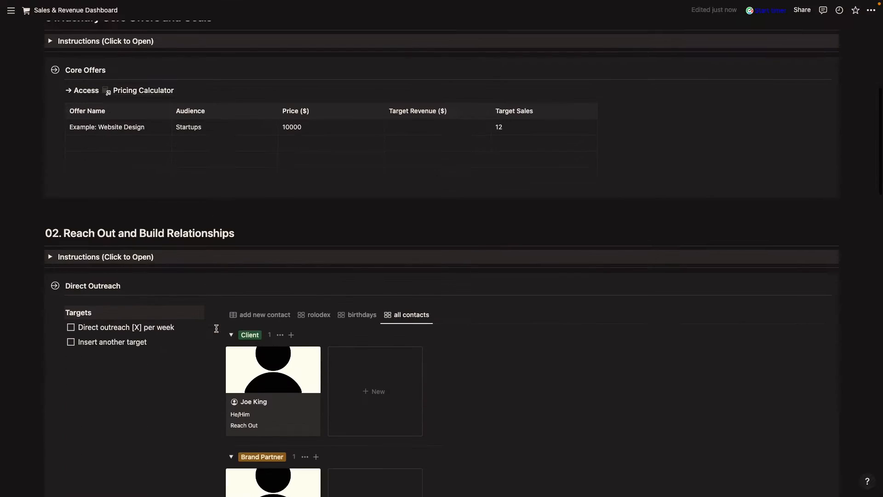
pyautogui.scroll(-3)
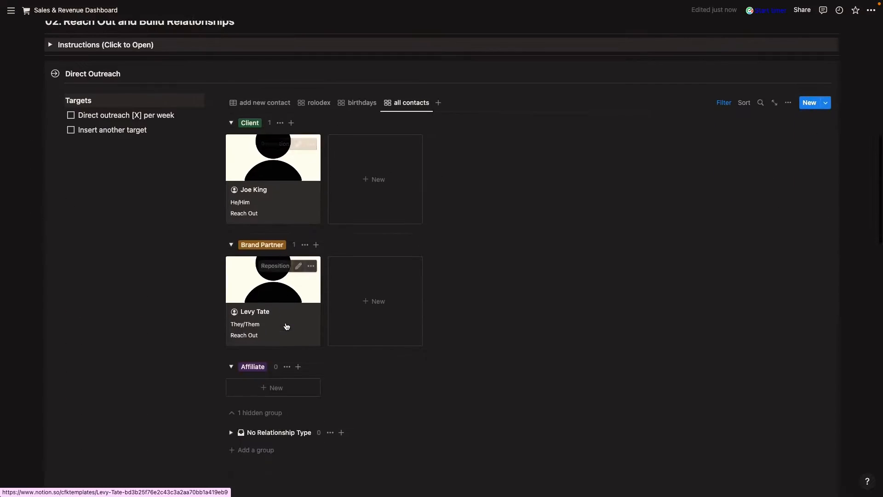
pyautogui.scroll(-3)
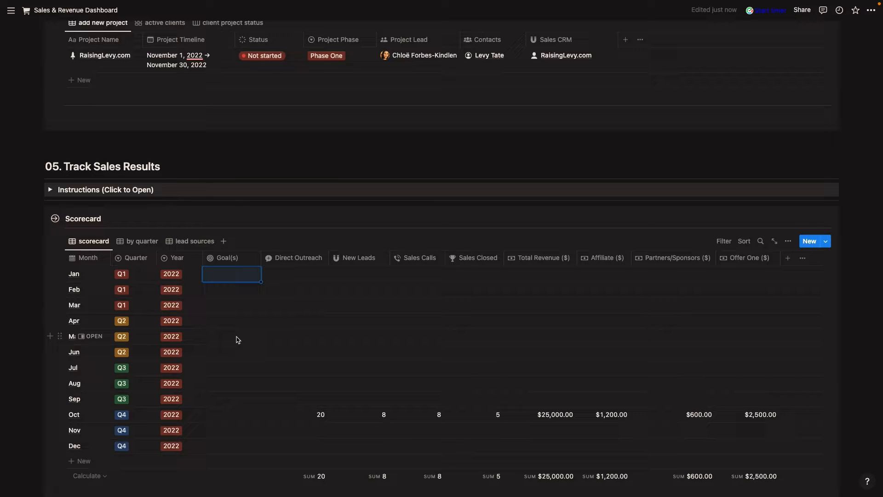
pyautogui.scroll(-3)
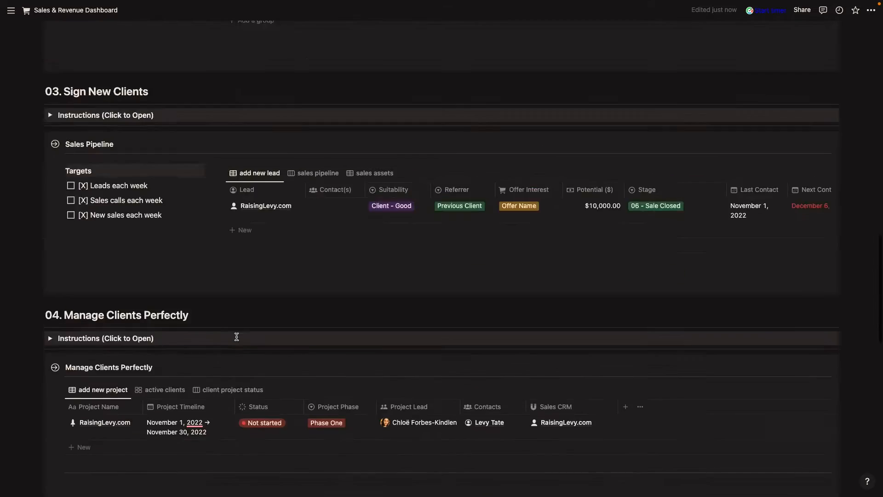